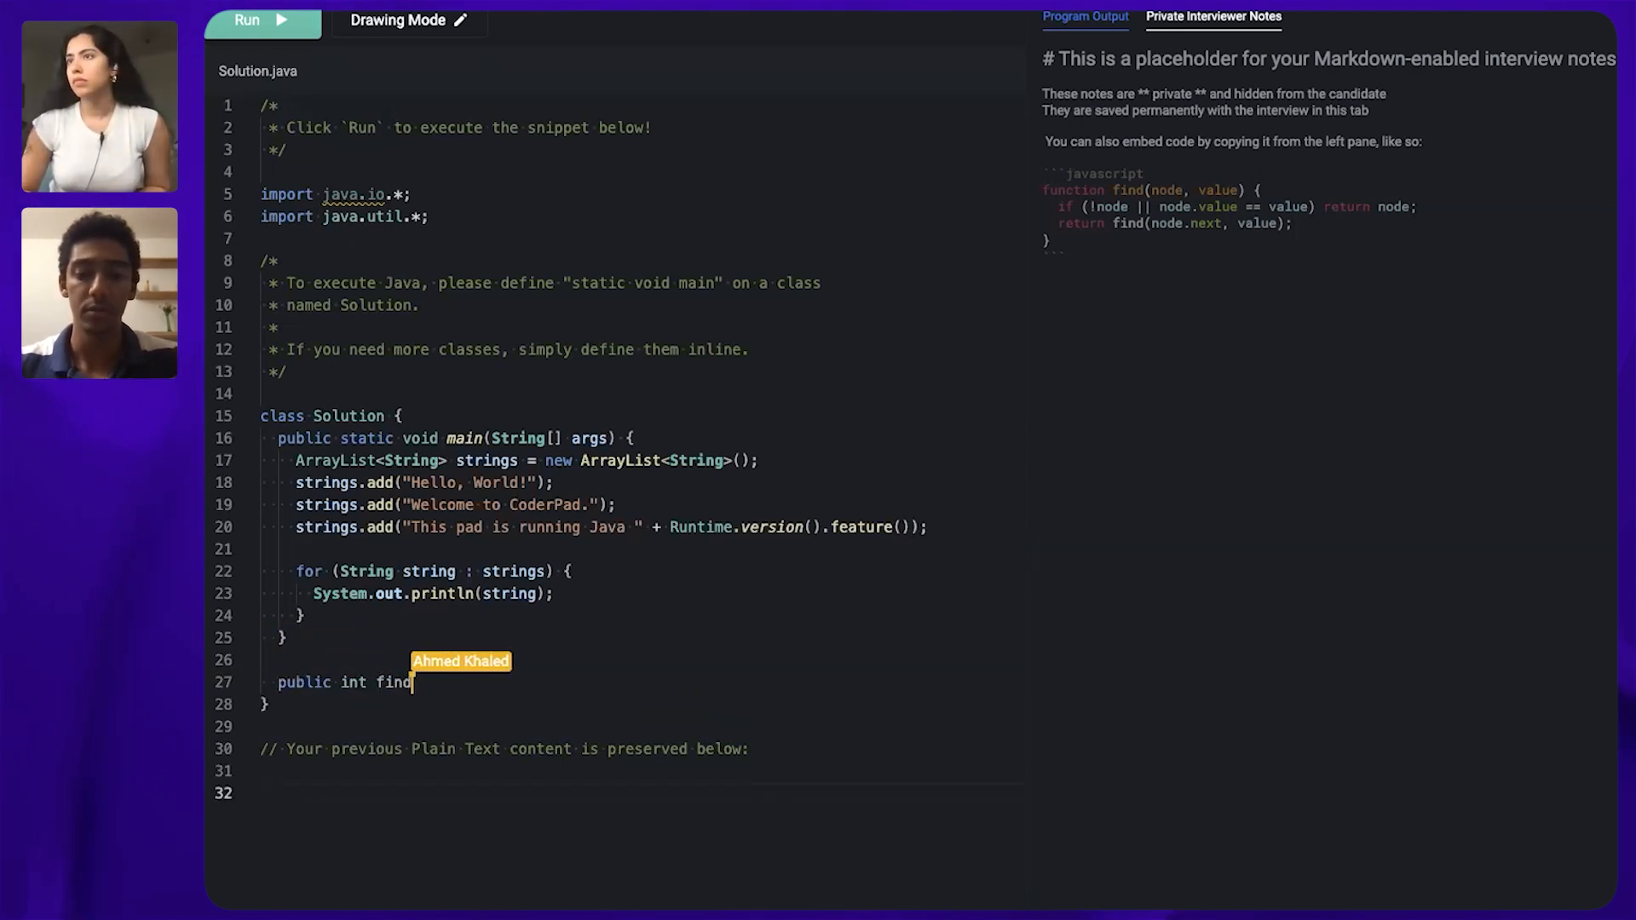
Declare 'public int findDuplicate(int[] arr)' with an empty 'for(int i = 0; i < arr.length; i++)' loop.
{"action": "type", "text": "Duplicate"}
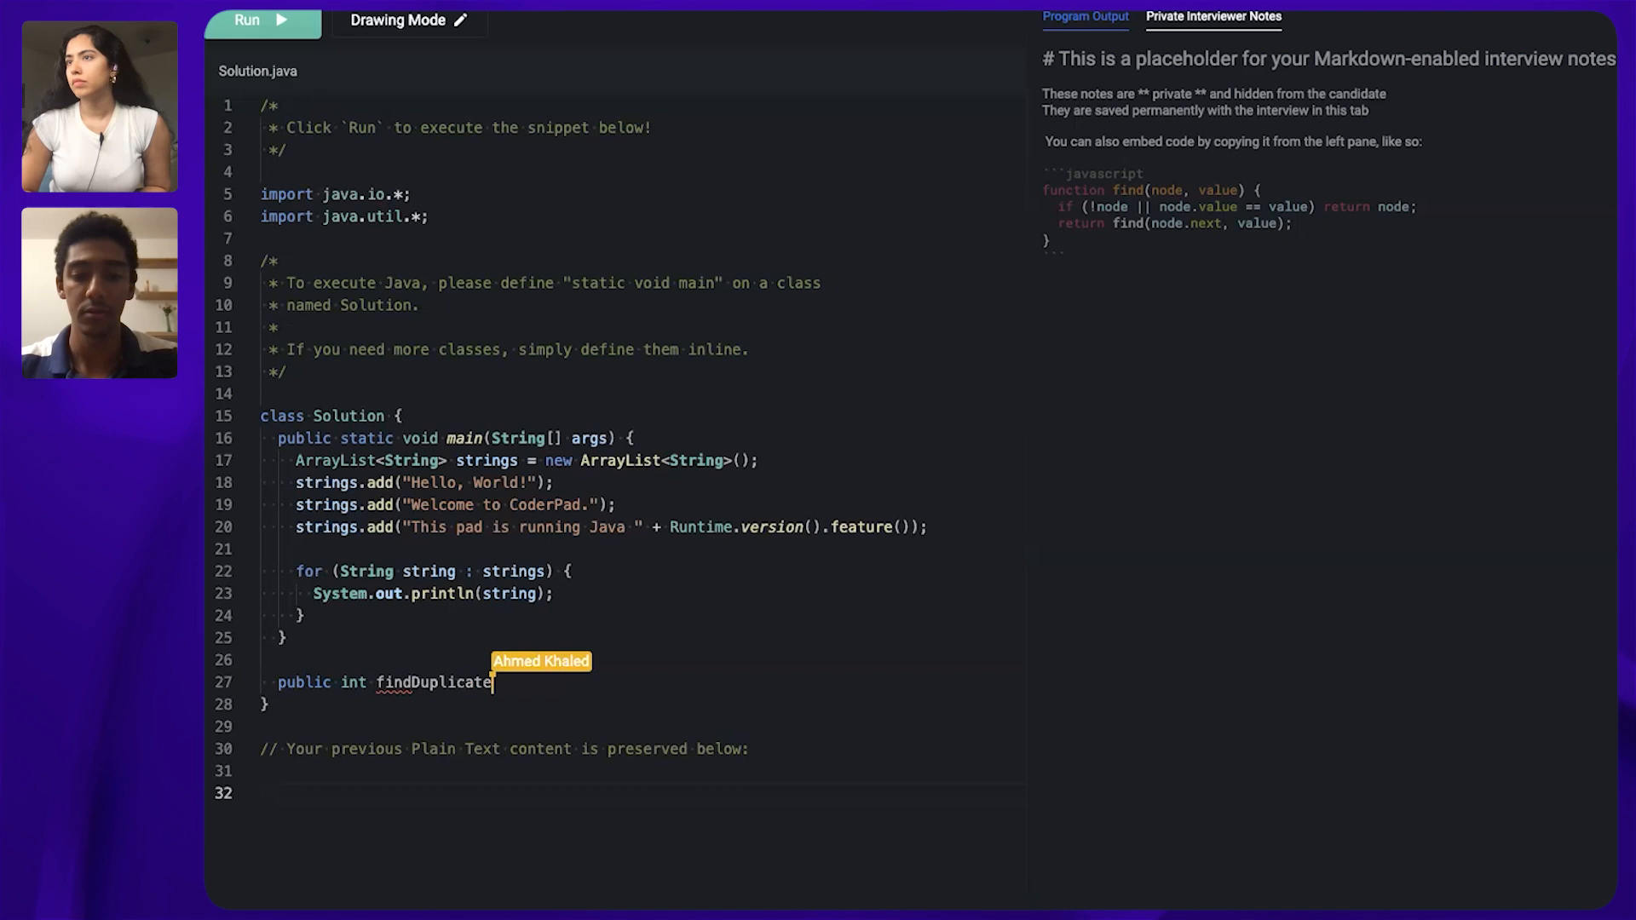
{"action": "type", "text": "("}
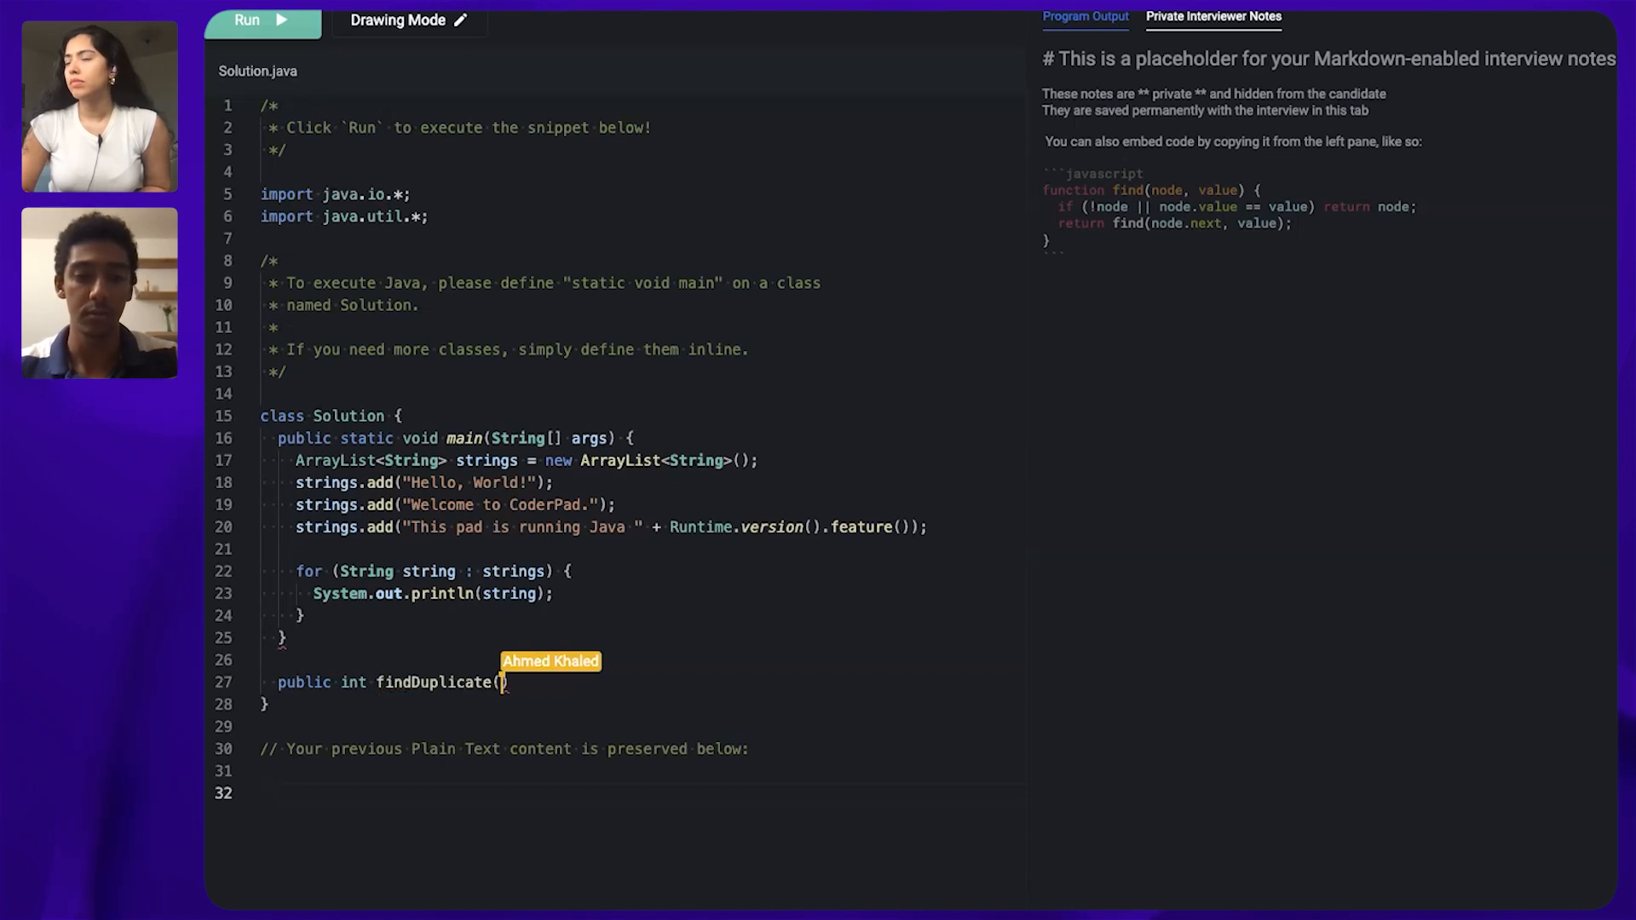
{"action": "type", "text": "int[] arr"}
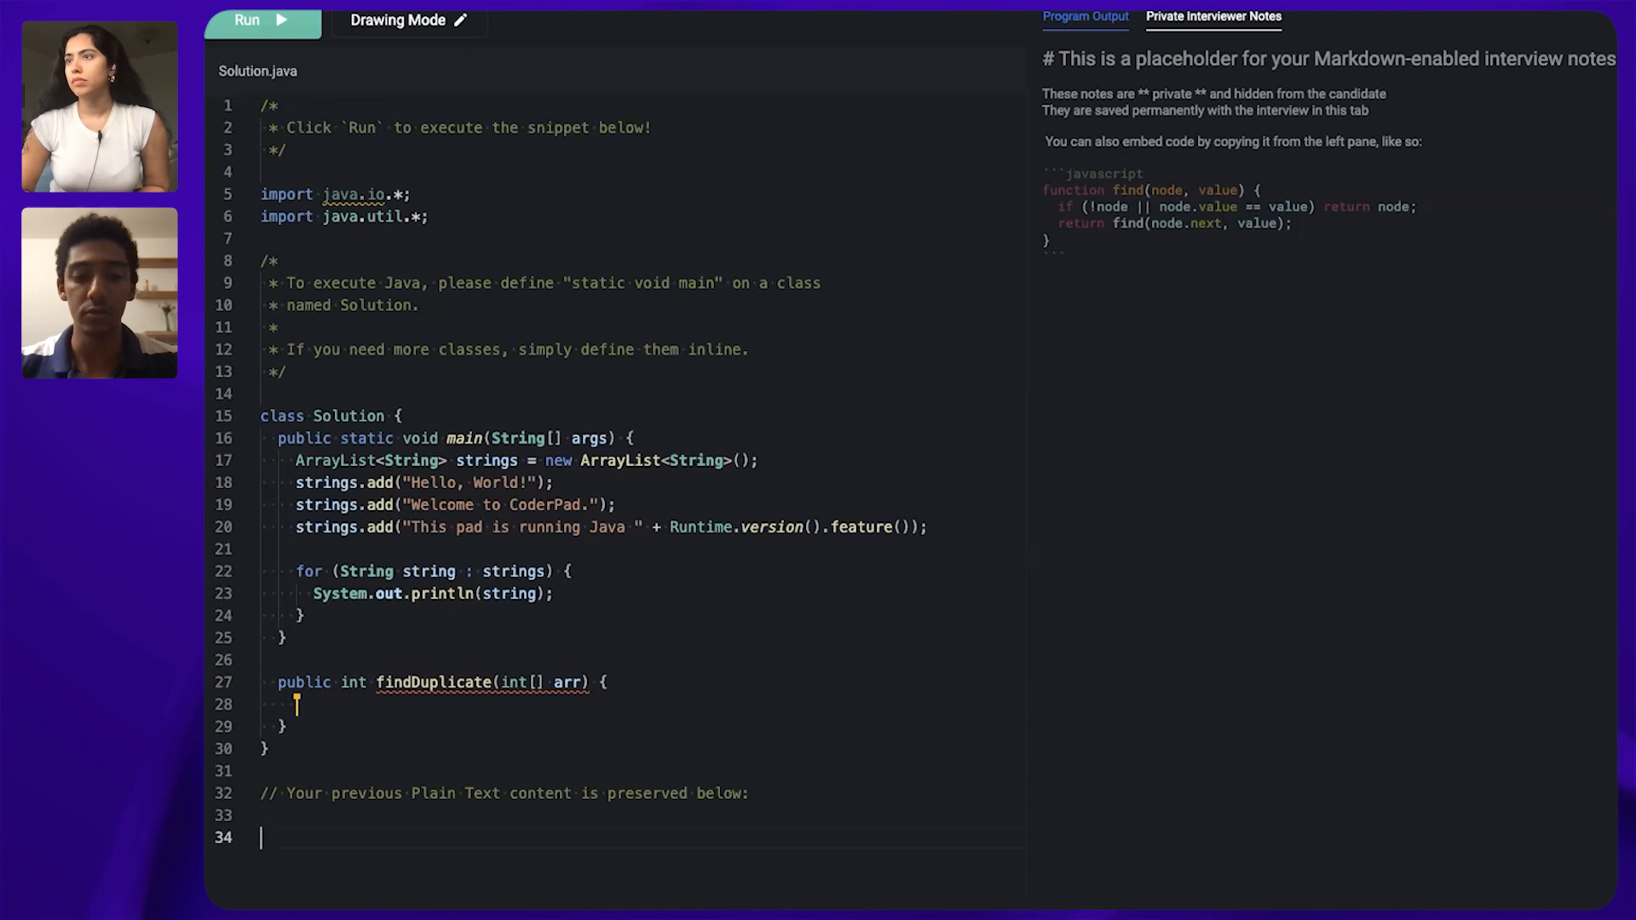
{"action": "type", "text": "for(int i ="}
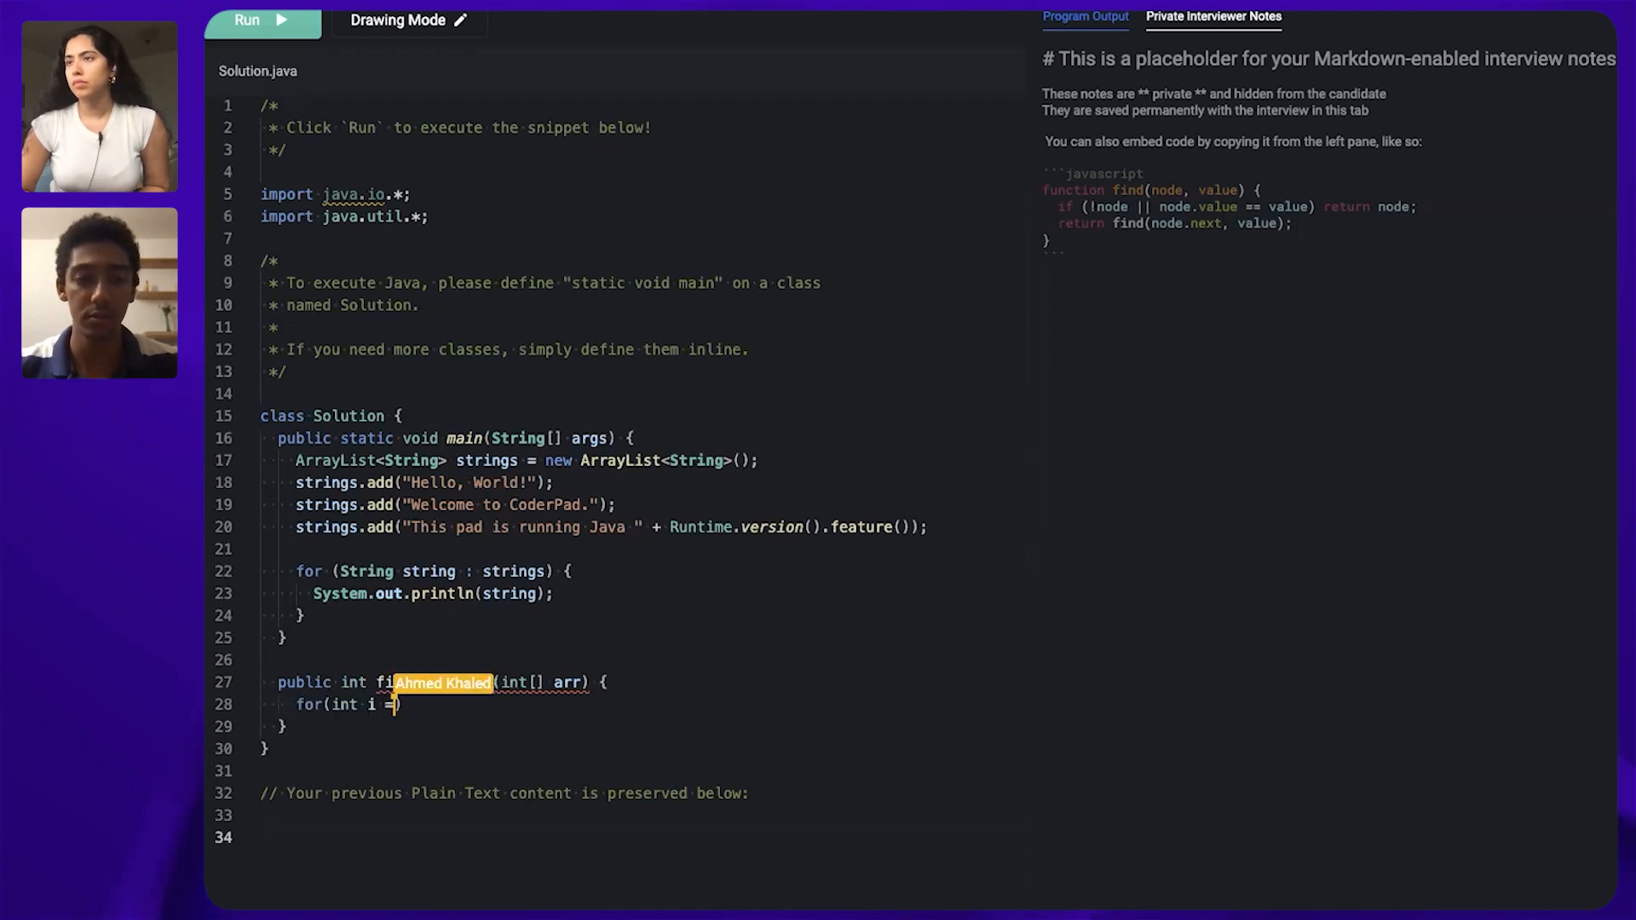
{"action": "type", "text": "Du"}
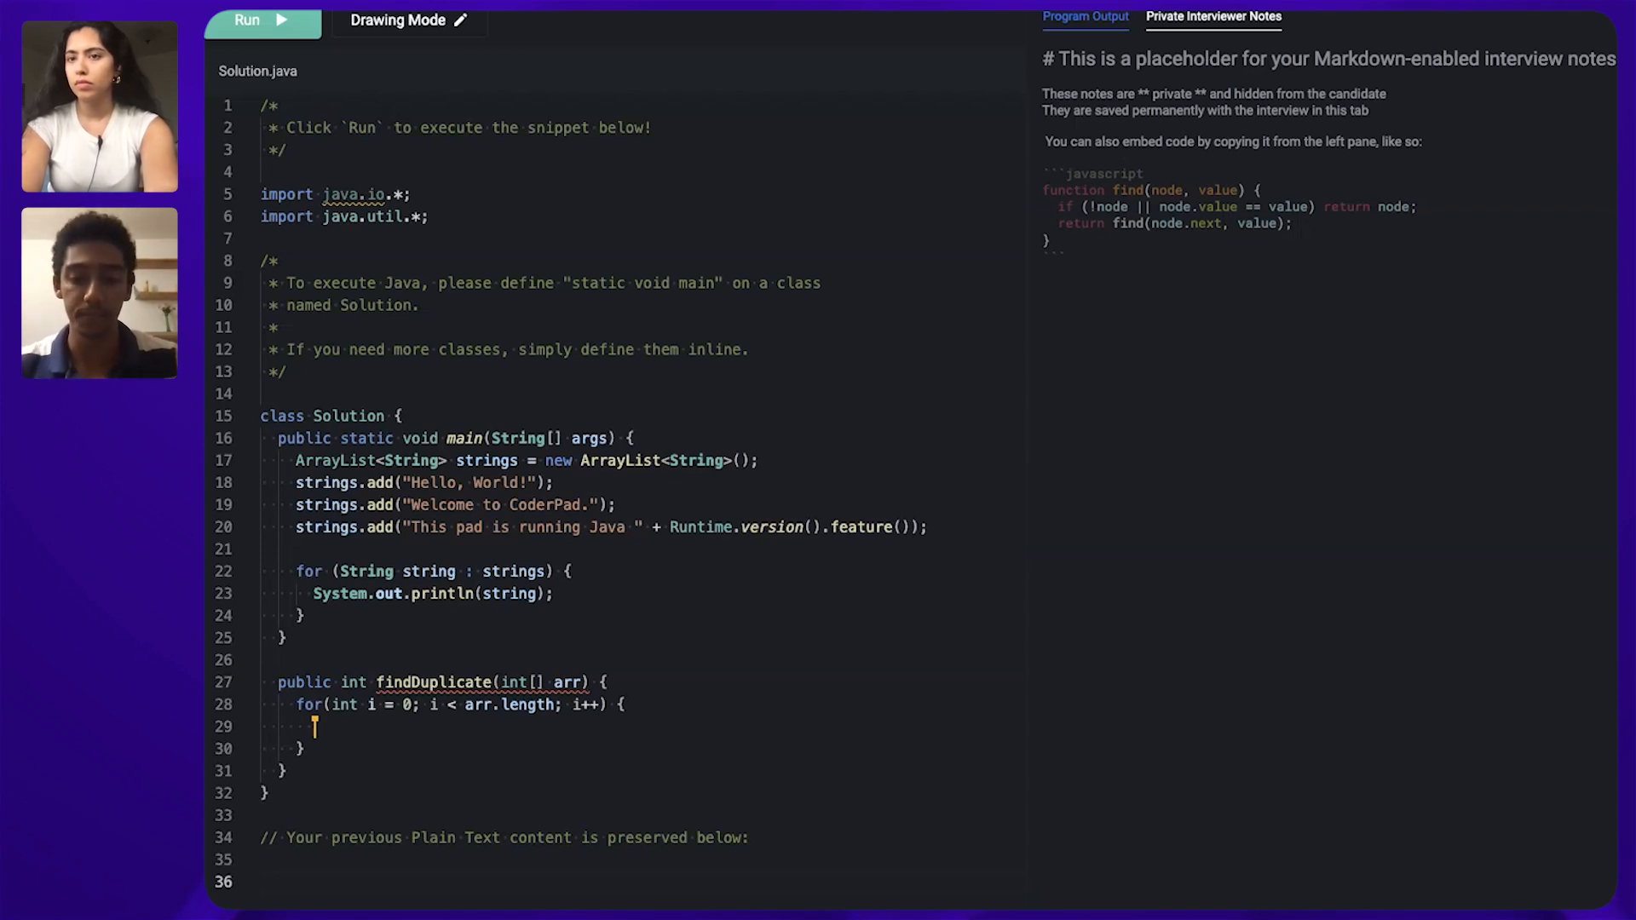
Add a nested loop over j from i+1 returning arr[i] when arr[i] == arr[j].
{"action": "type", "text": "for(int j = i+1; j < arr.length; j++) {"}
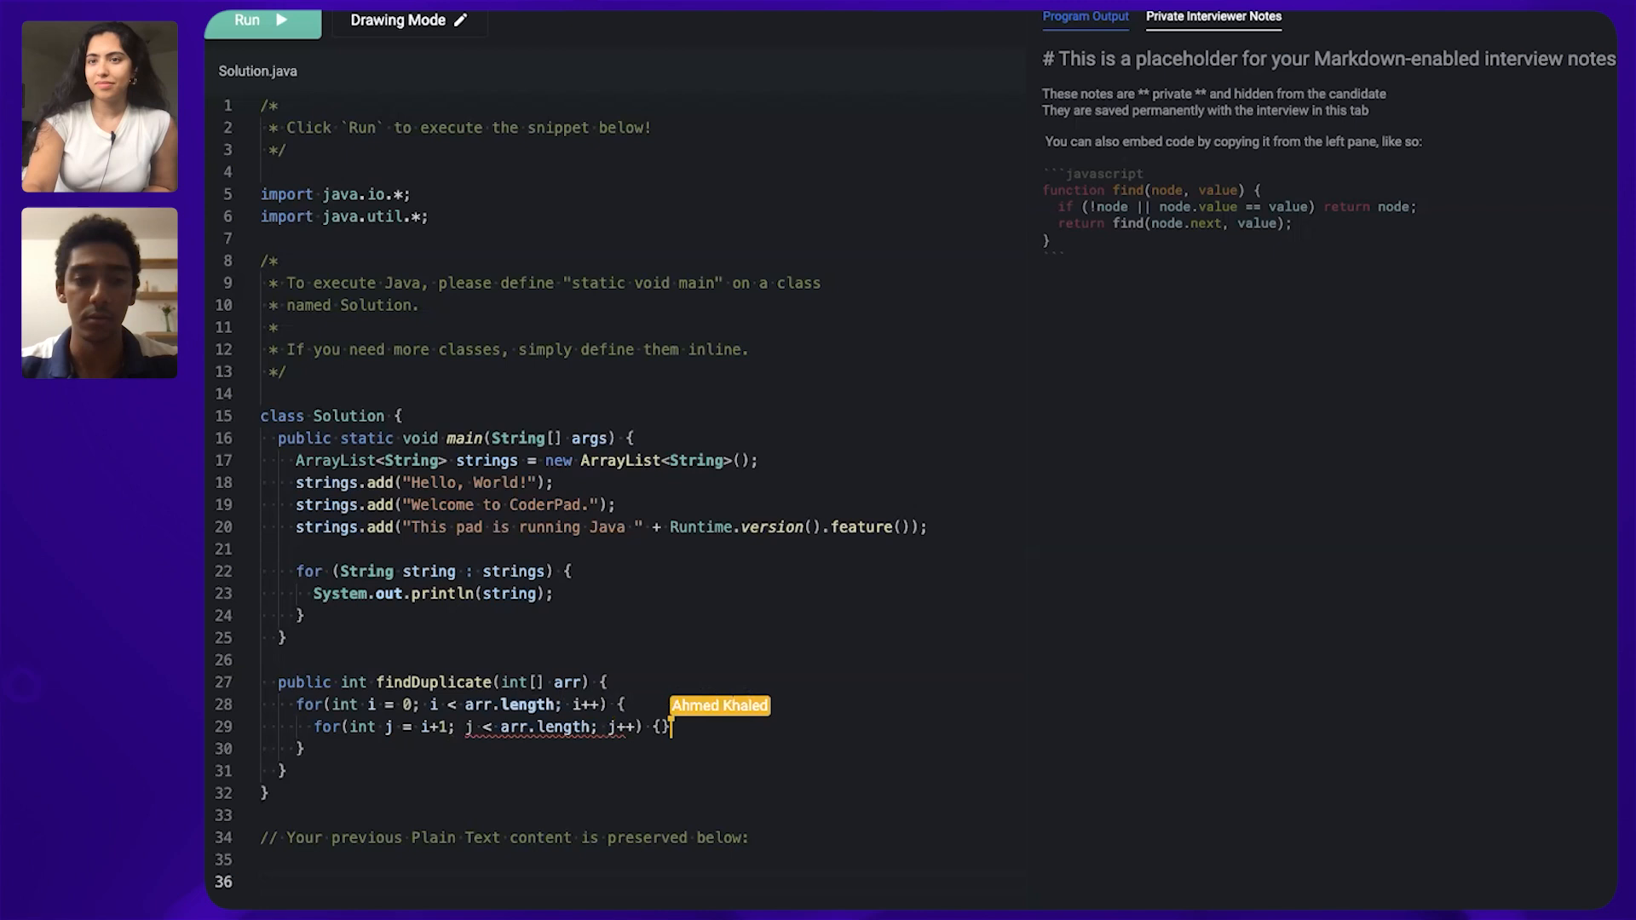
{"action": "type", "text": "if(arr[i] == arr[j]) {"}
{"action": "type", "text": "//"}
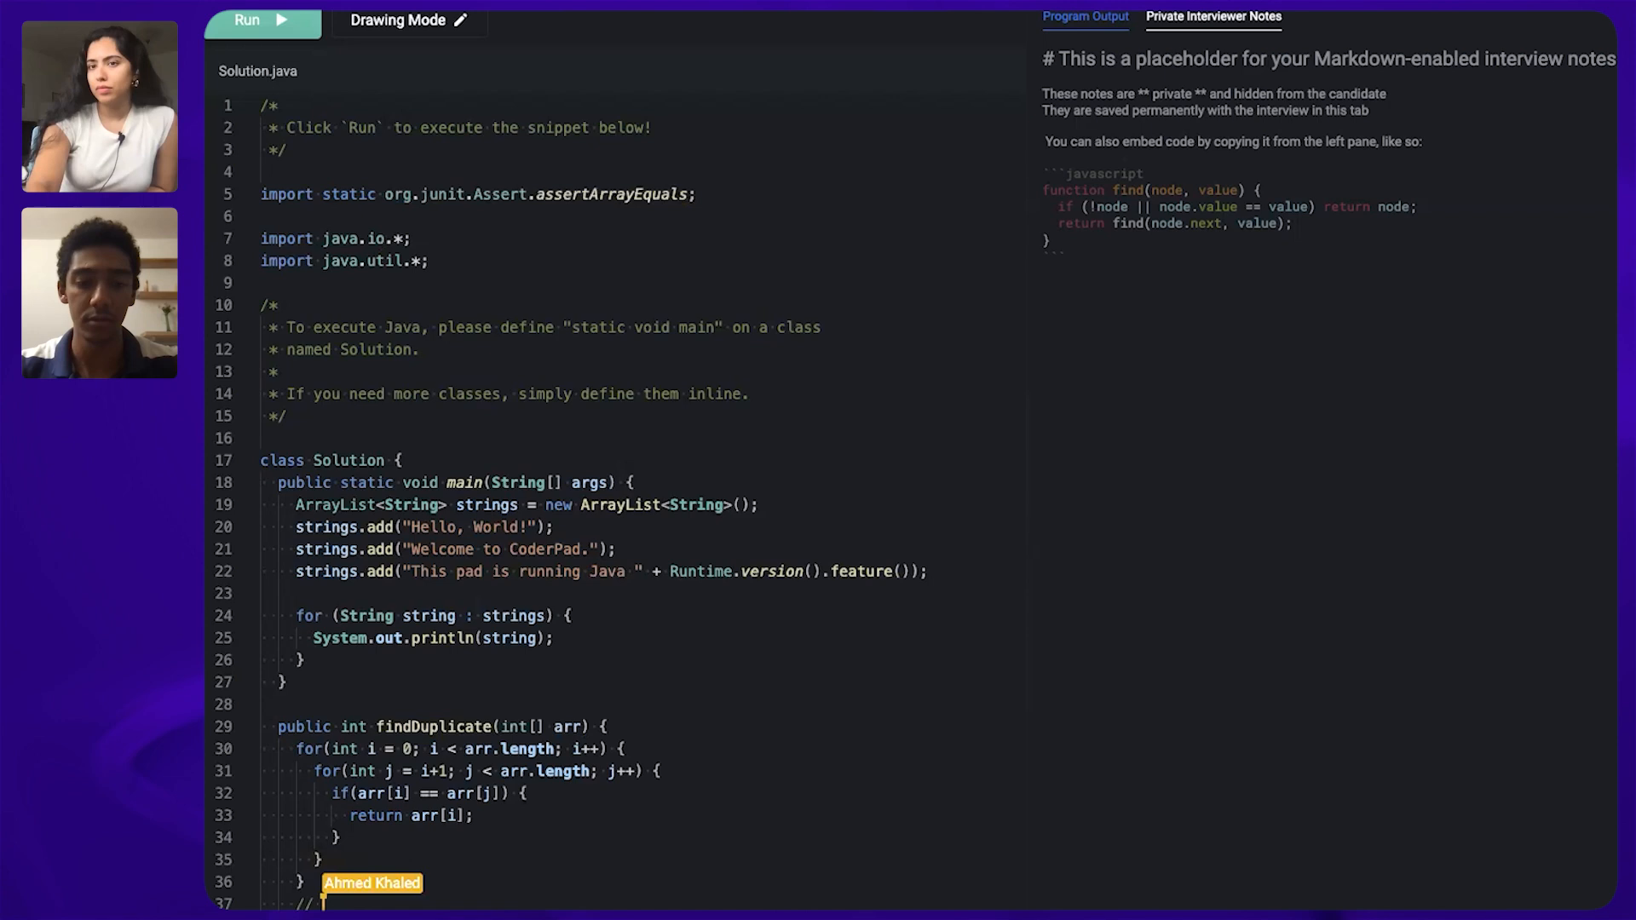
{"action": "type", "text": "won"}
{"action": "type", "text": "// duplicate found"}
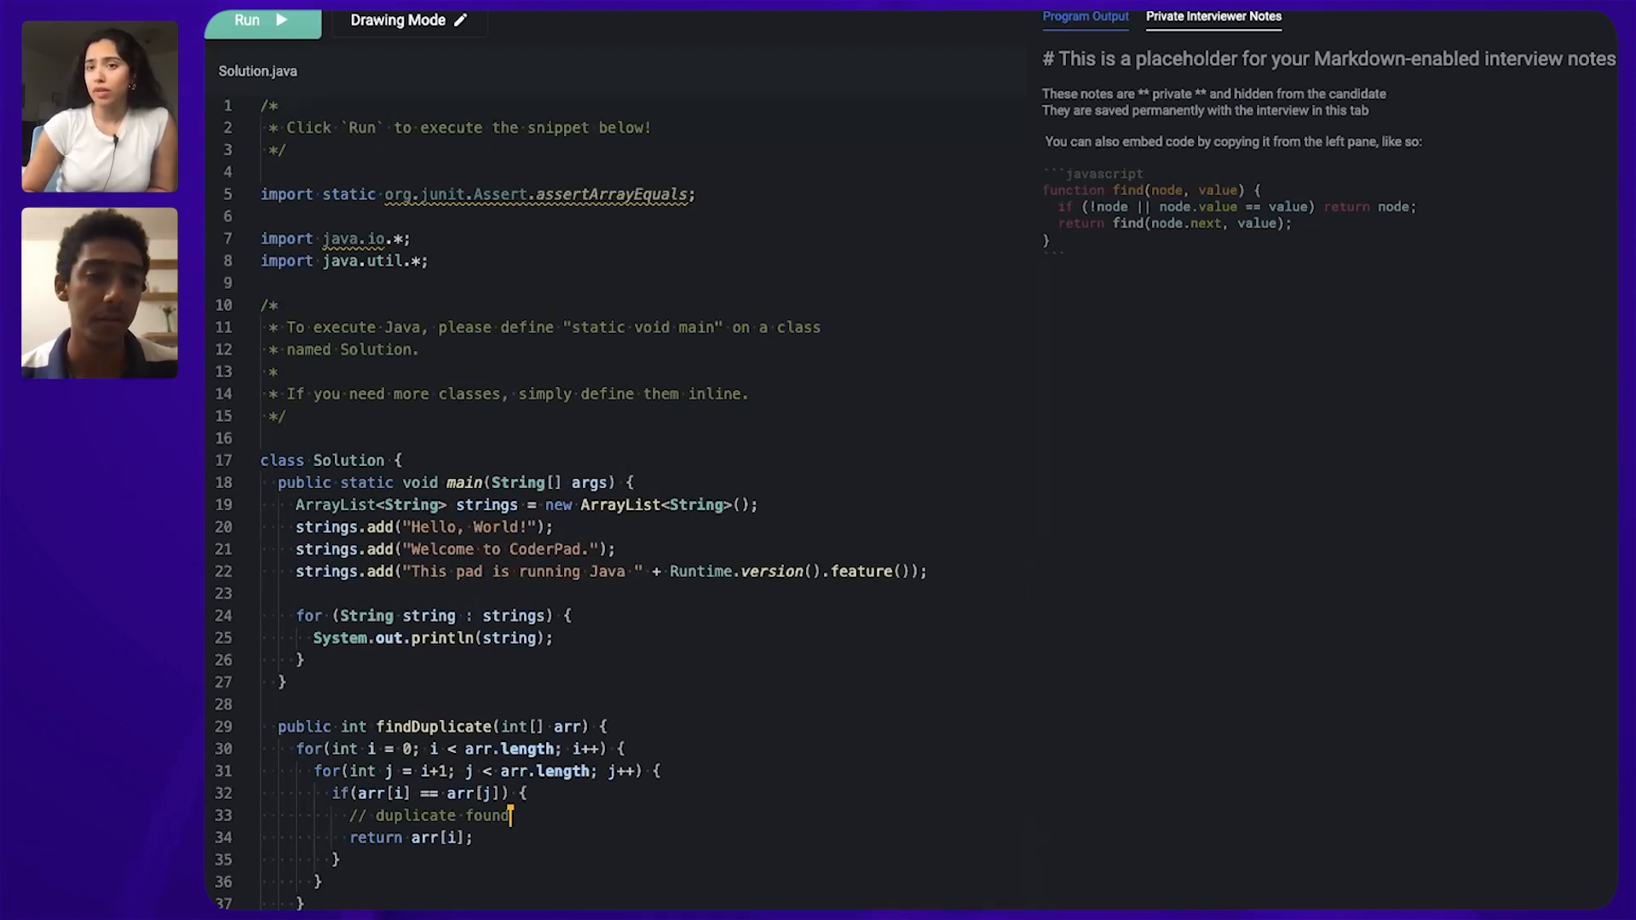
Delete the inner comparison loop and start 'int index =' inside the outer loop.
{"action": "left_click_drag", "start_coordinate": [422, 750], "coordinate": [512, 750]}
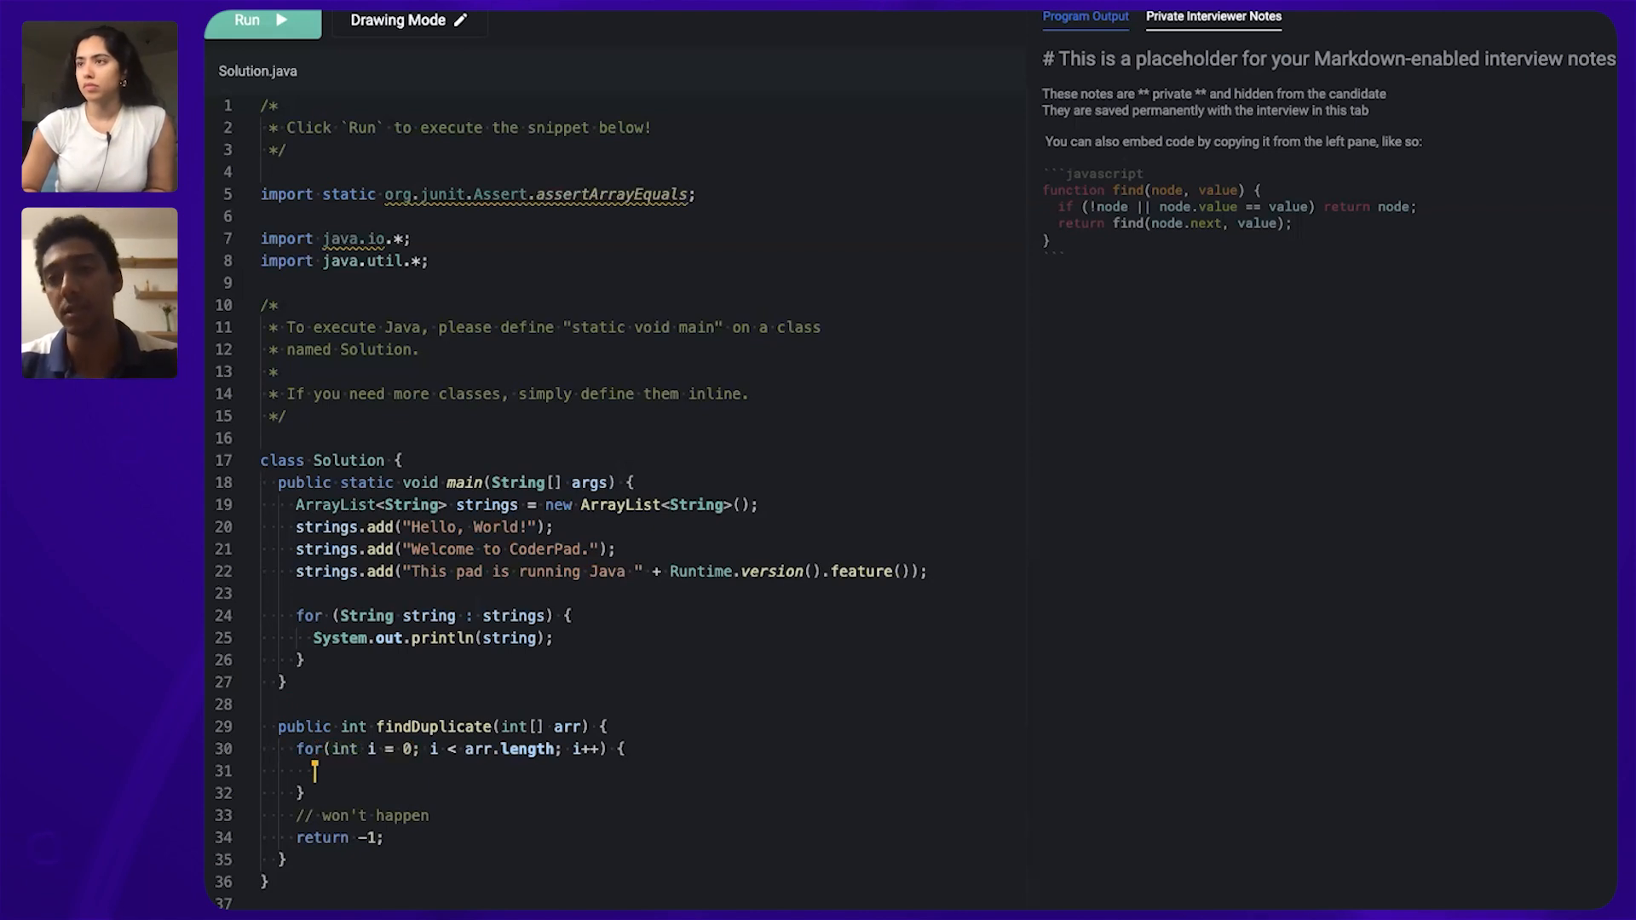
{"action": "type", "text": "int index ="}
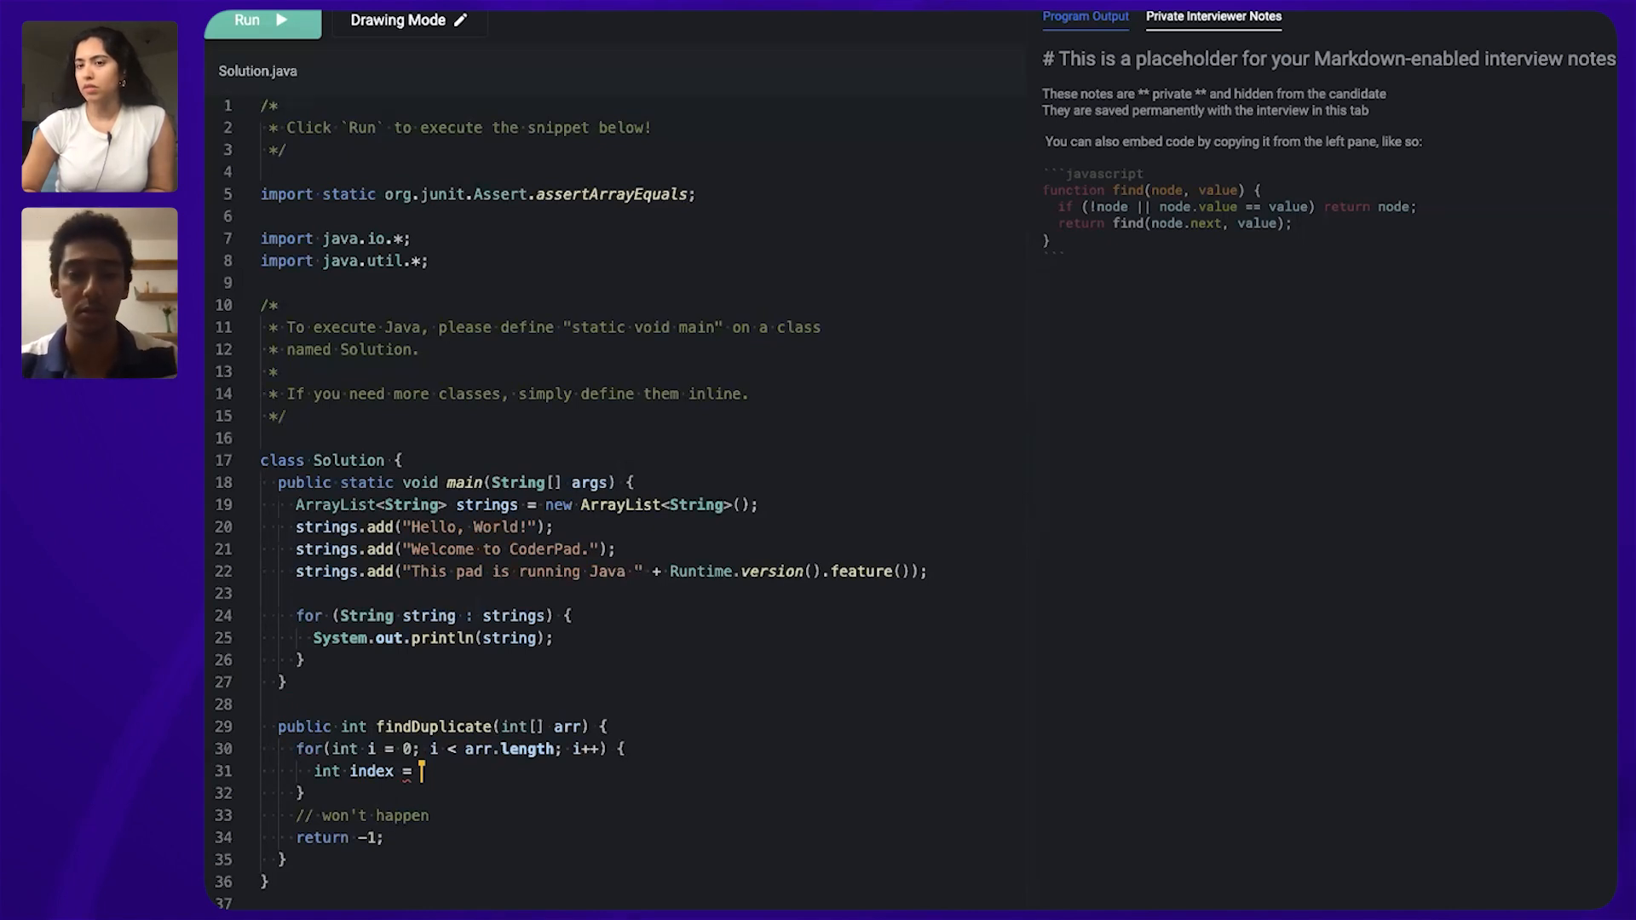
Set index to Math.abs(arr[i]) - 1 and return when arr[index] is already negative.
{"action": "type", "text": "Math.abs(arr[i"}
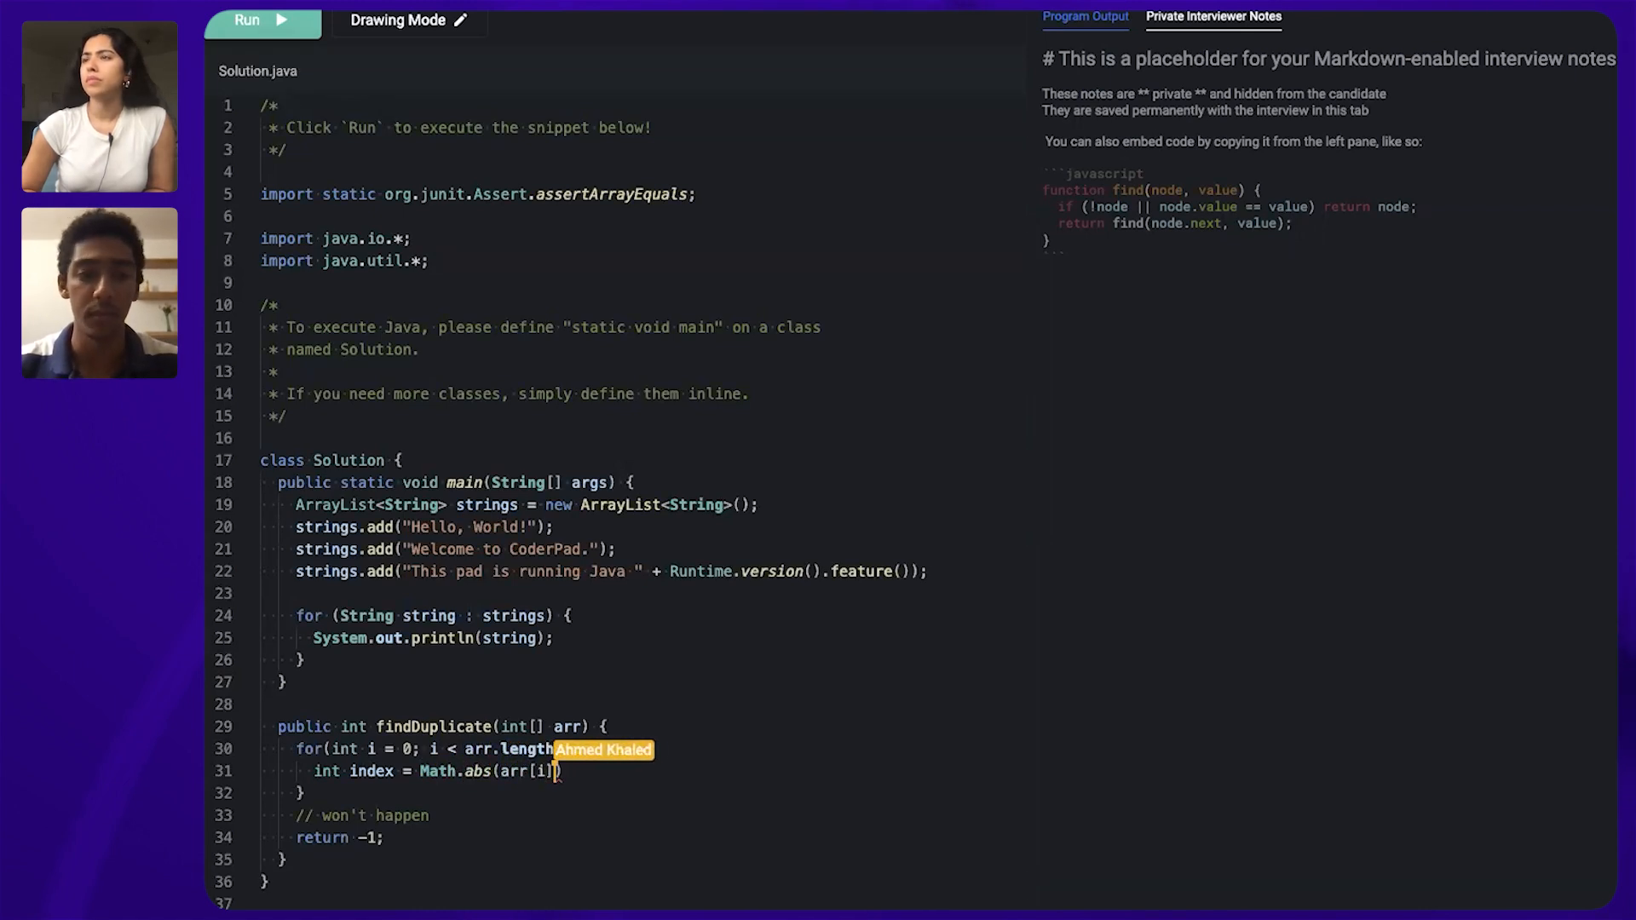
{"action": "type", "text": "; i++) {"}
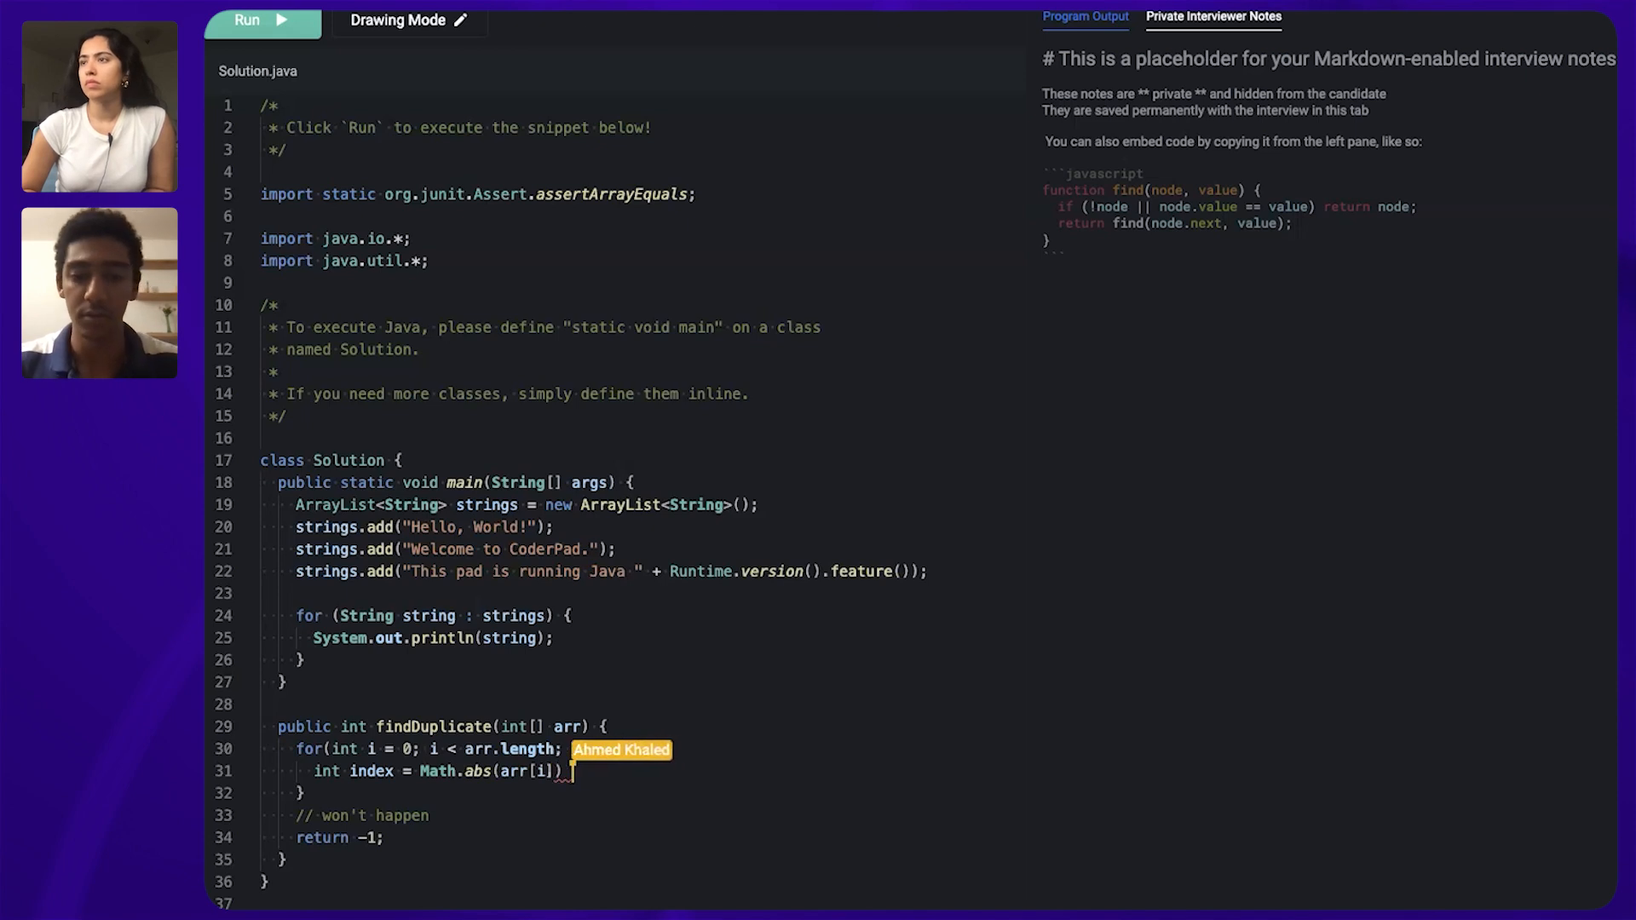
{"action": "type", "text": "i++) - 1;"}
{"action": "type", "text": "if(arr[index] < 0) {"}
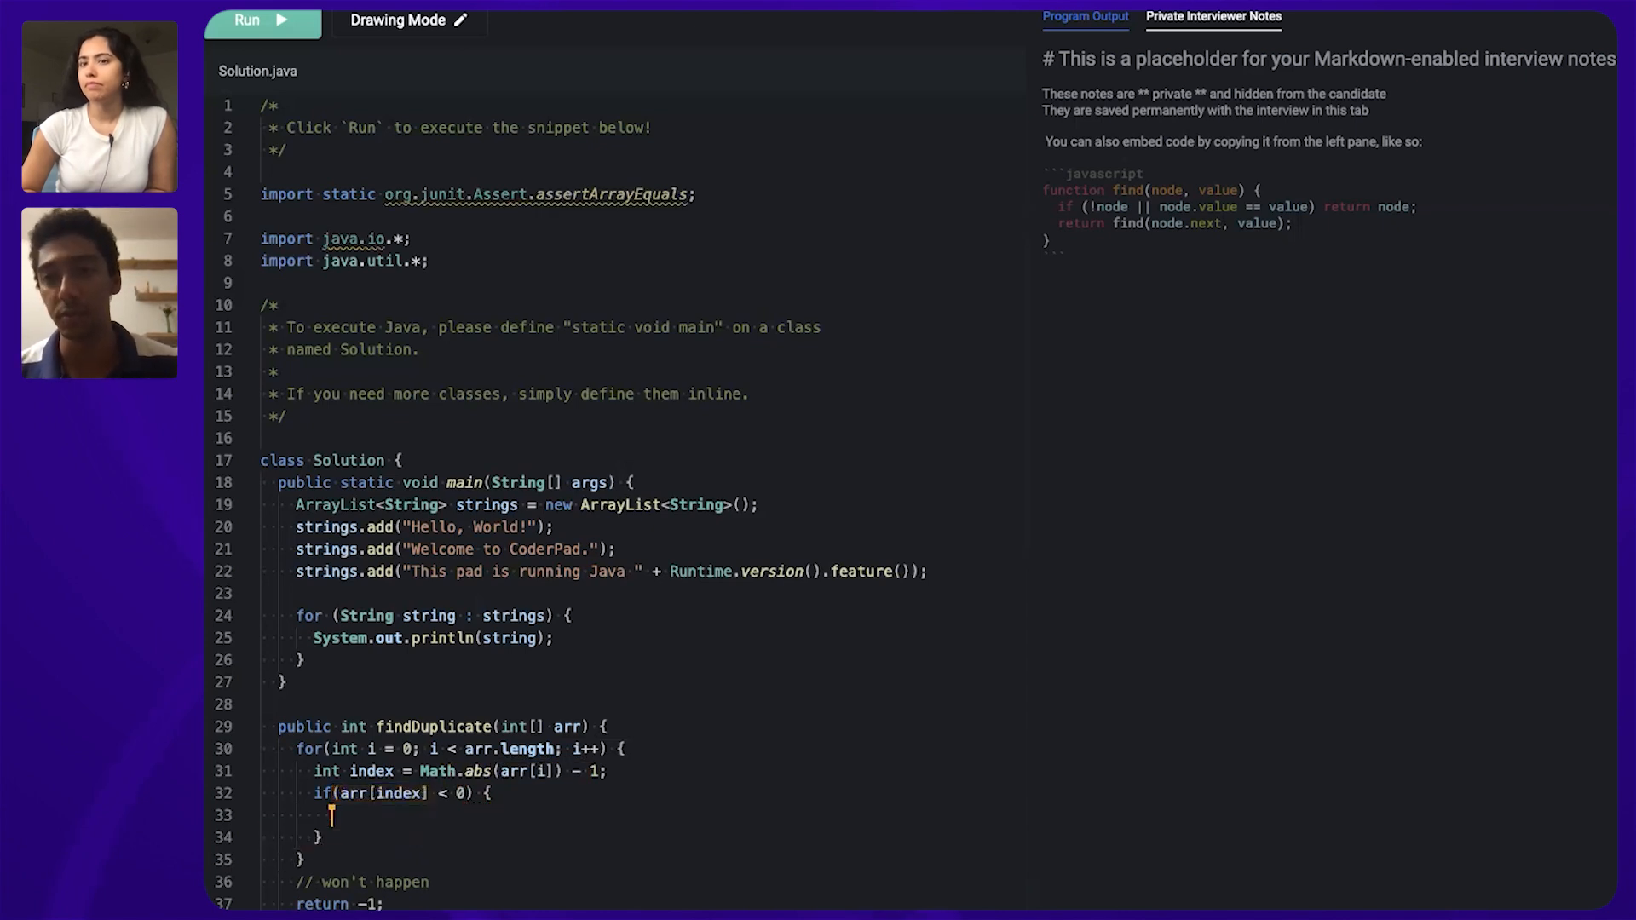
{"action": "type", "text": "return Math.abs(arr[i]);"}
{"action": "type", "text": "arr[index"}
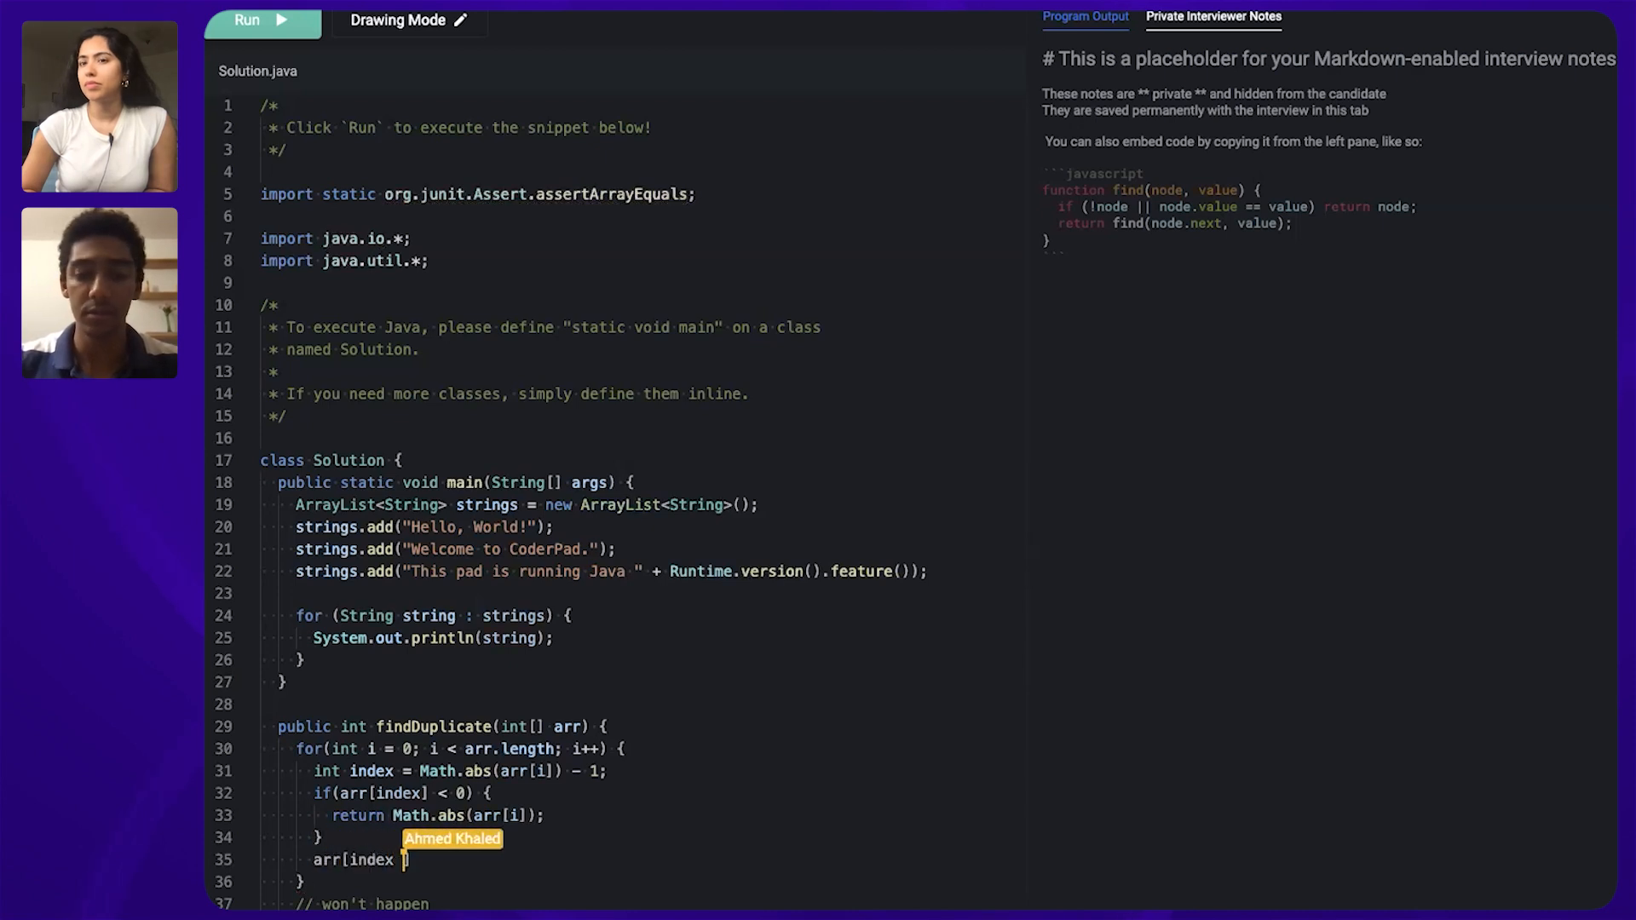
Negate the visited element with 'arr[index] = -arr[index];' and clear main's sample ArrayList lines.
{"action": "type", "text": "="}
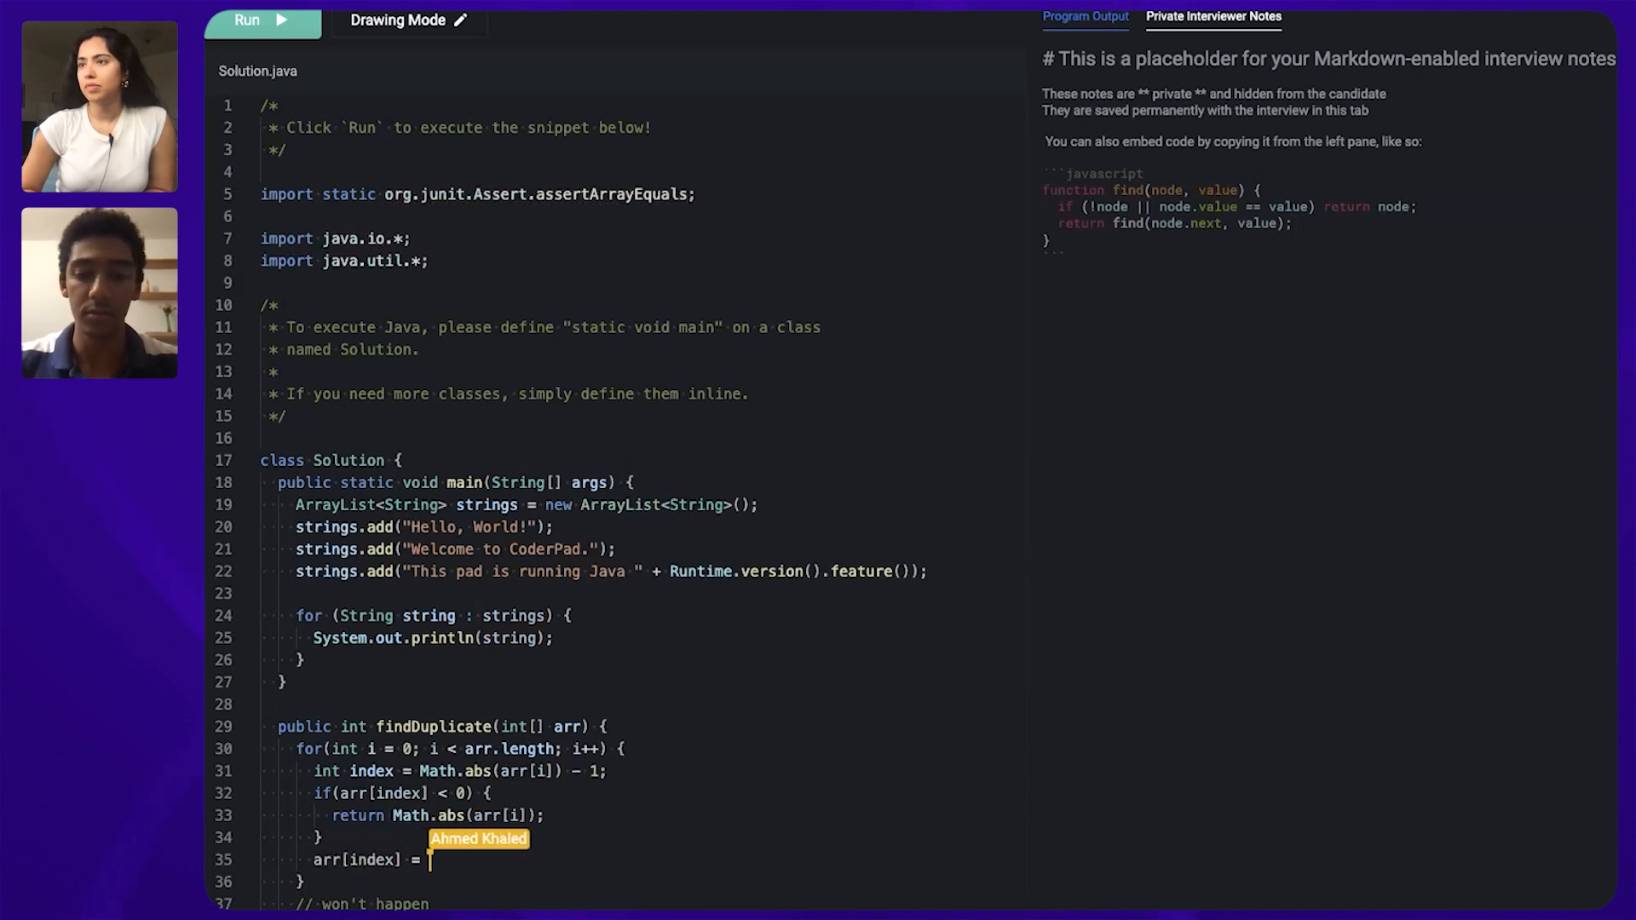
{"action": "type", "text": "-arr["}
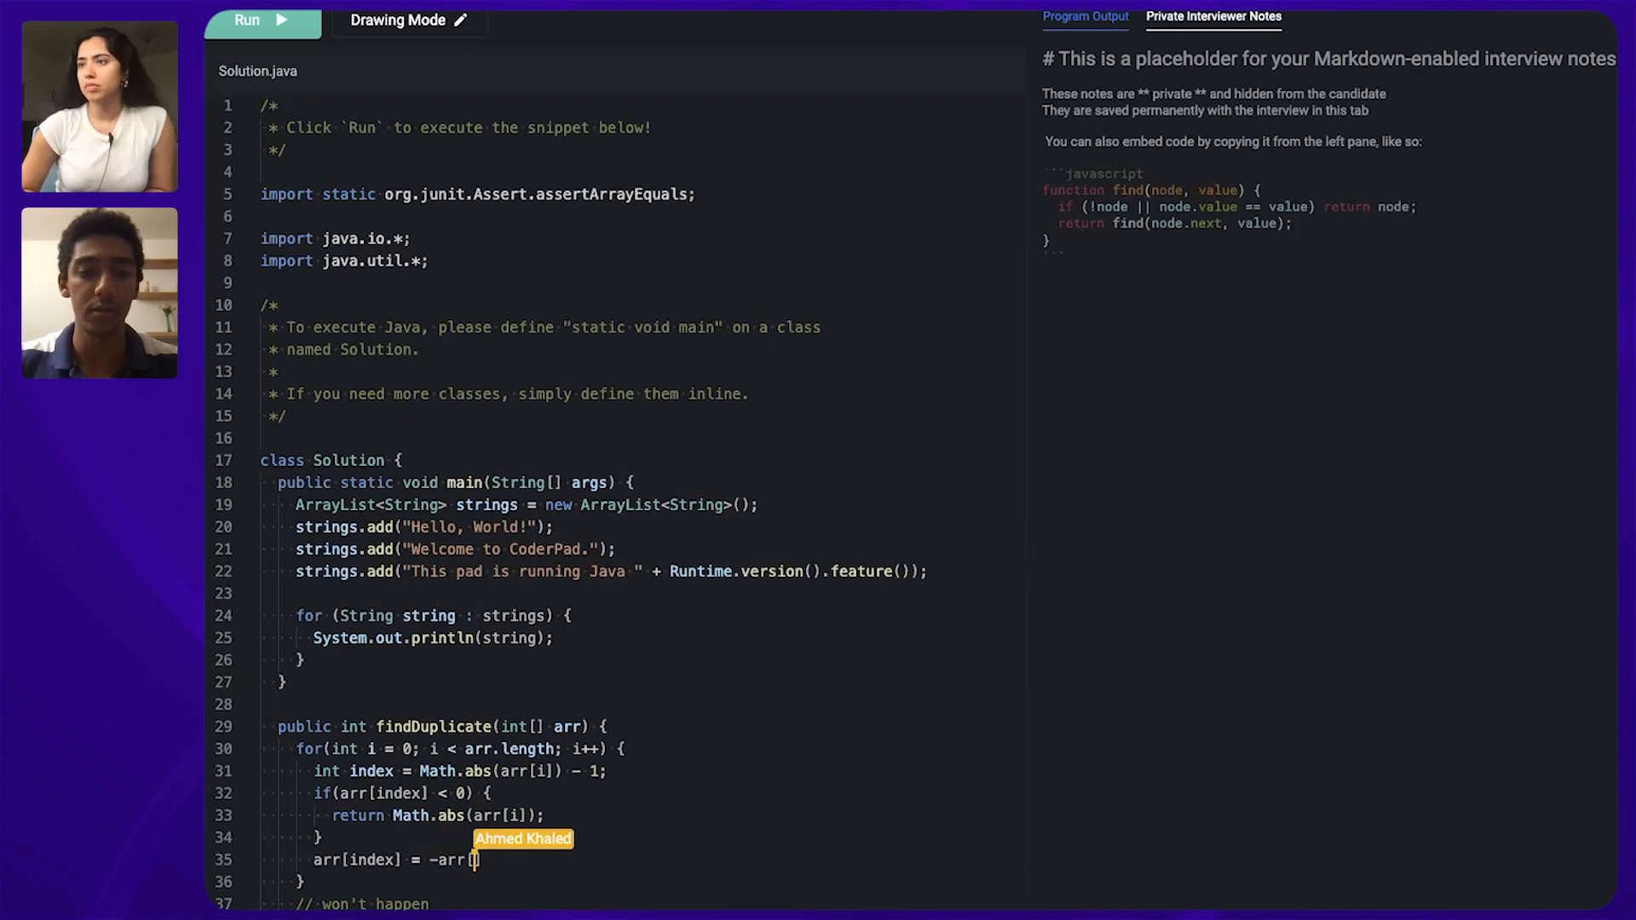
{"action": "type", "text": "index];"}
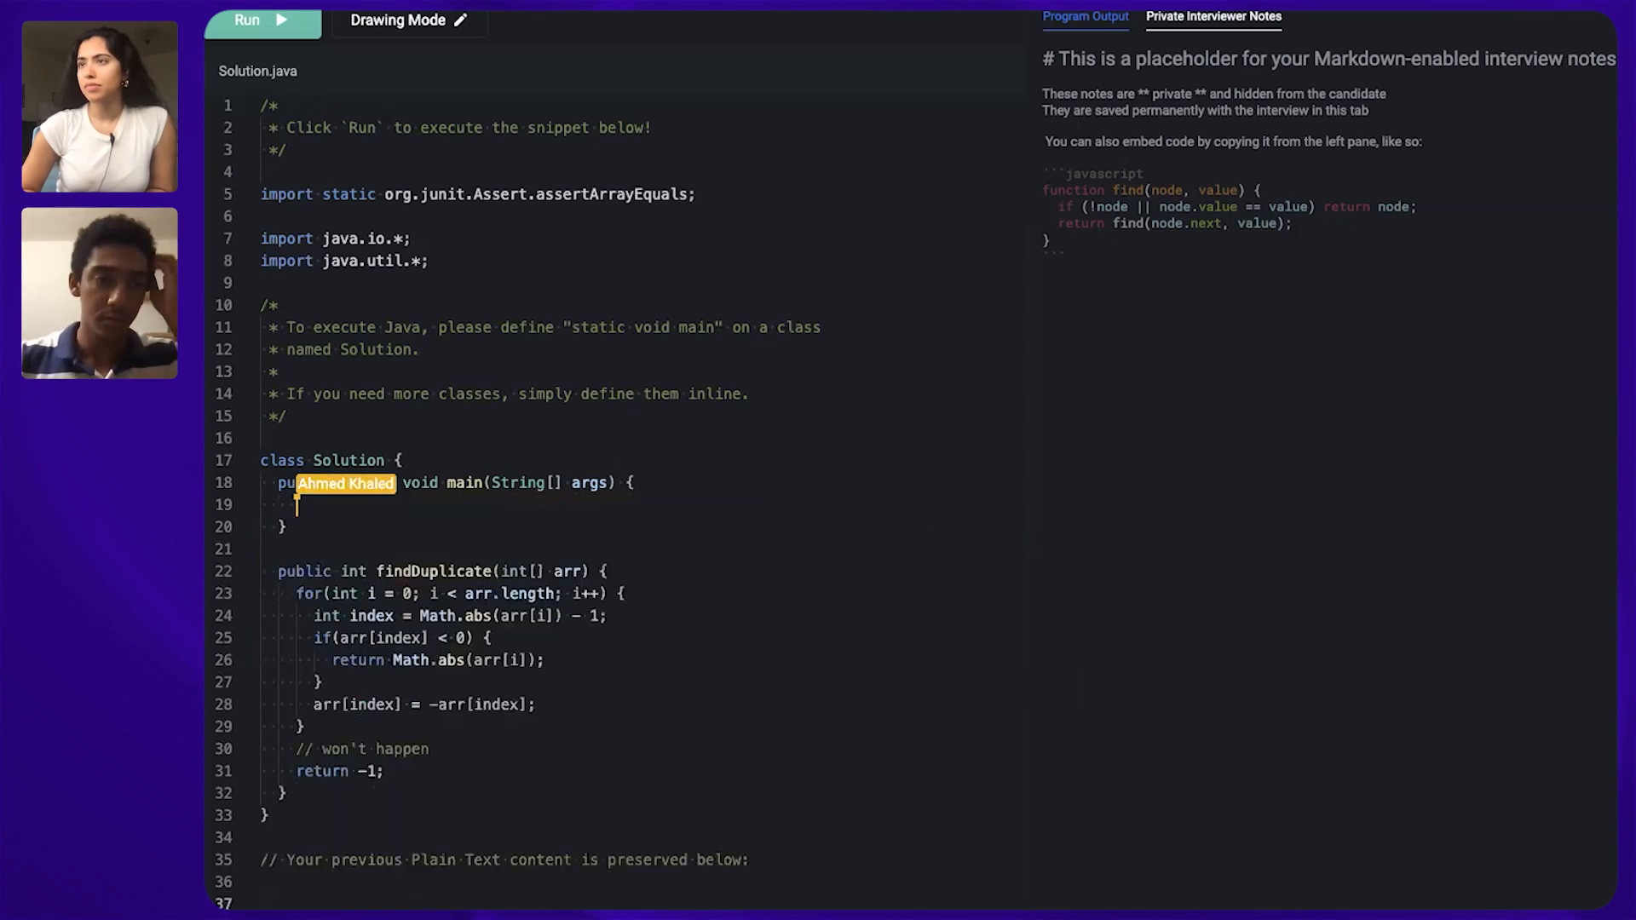
Declare 'int arr1[] = new int[]{1,2,2,3};' in main and make findDuplicate static.
{"action": "type", "text": "int"}
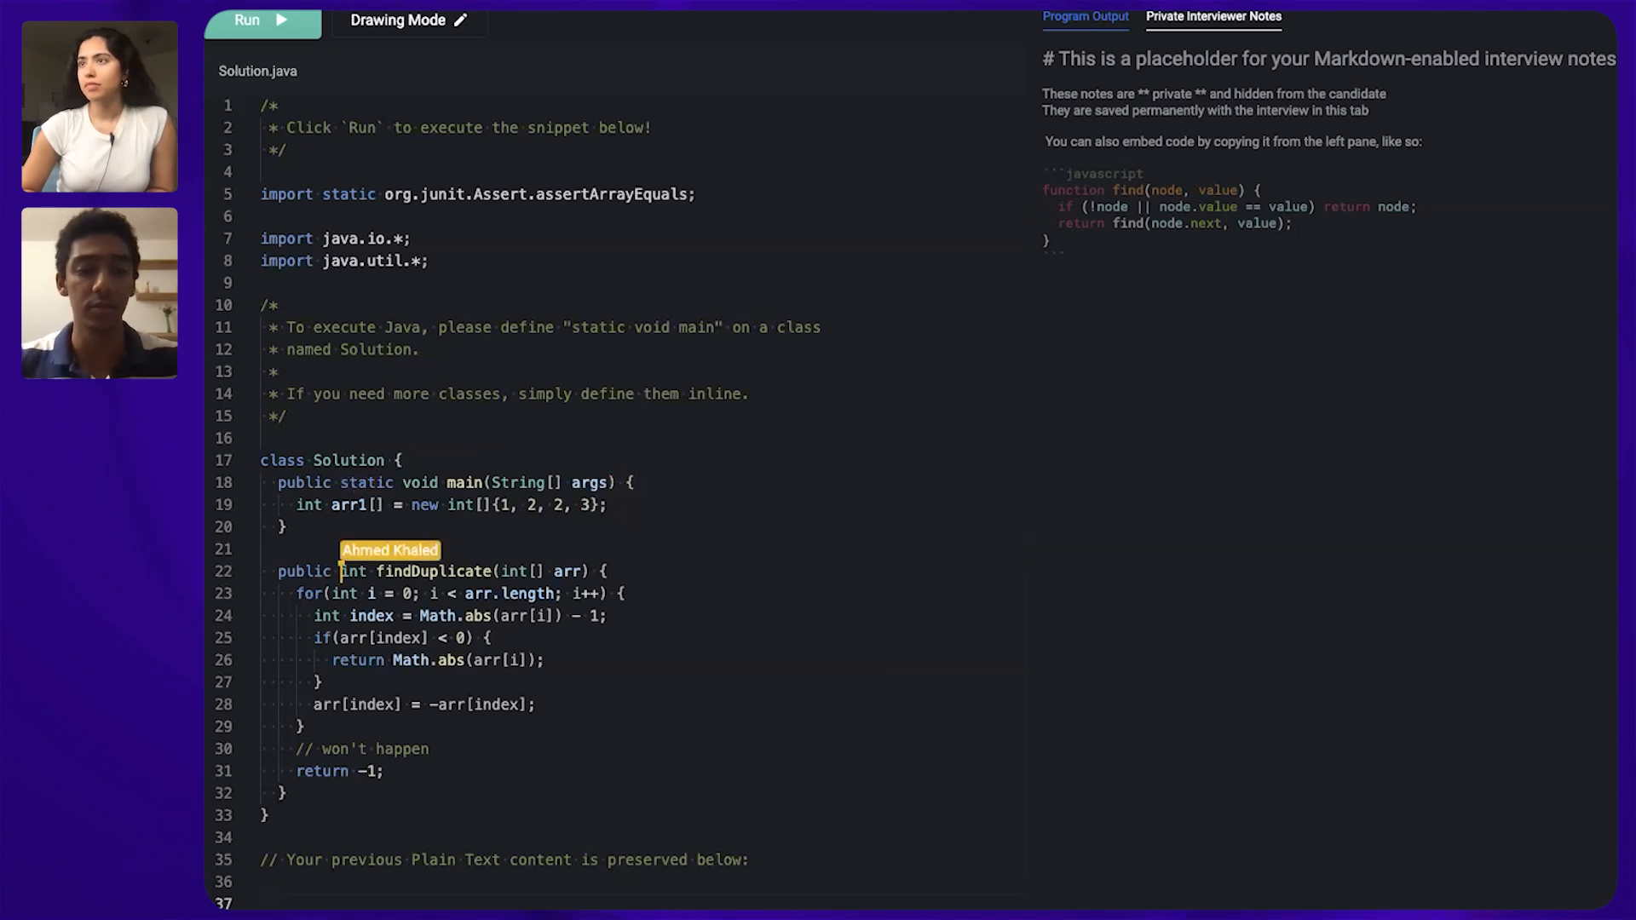
{"action": "type", "text": "static"}
{"action": "type", "text": "System.out.println("}
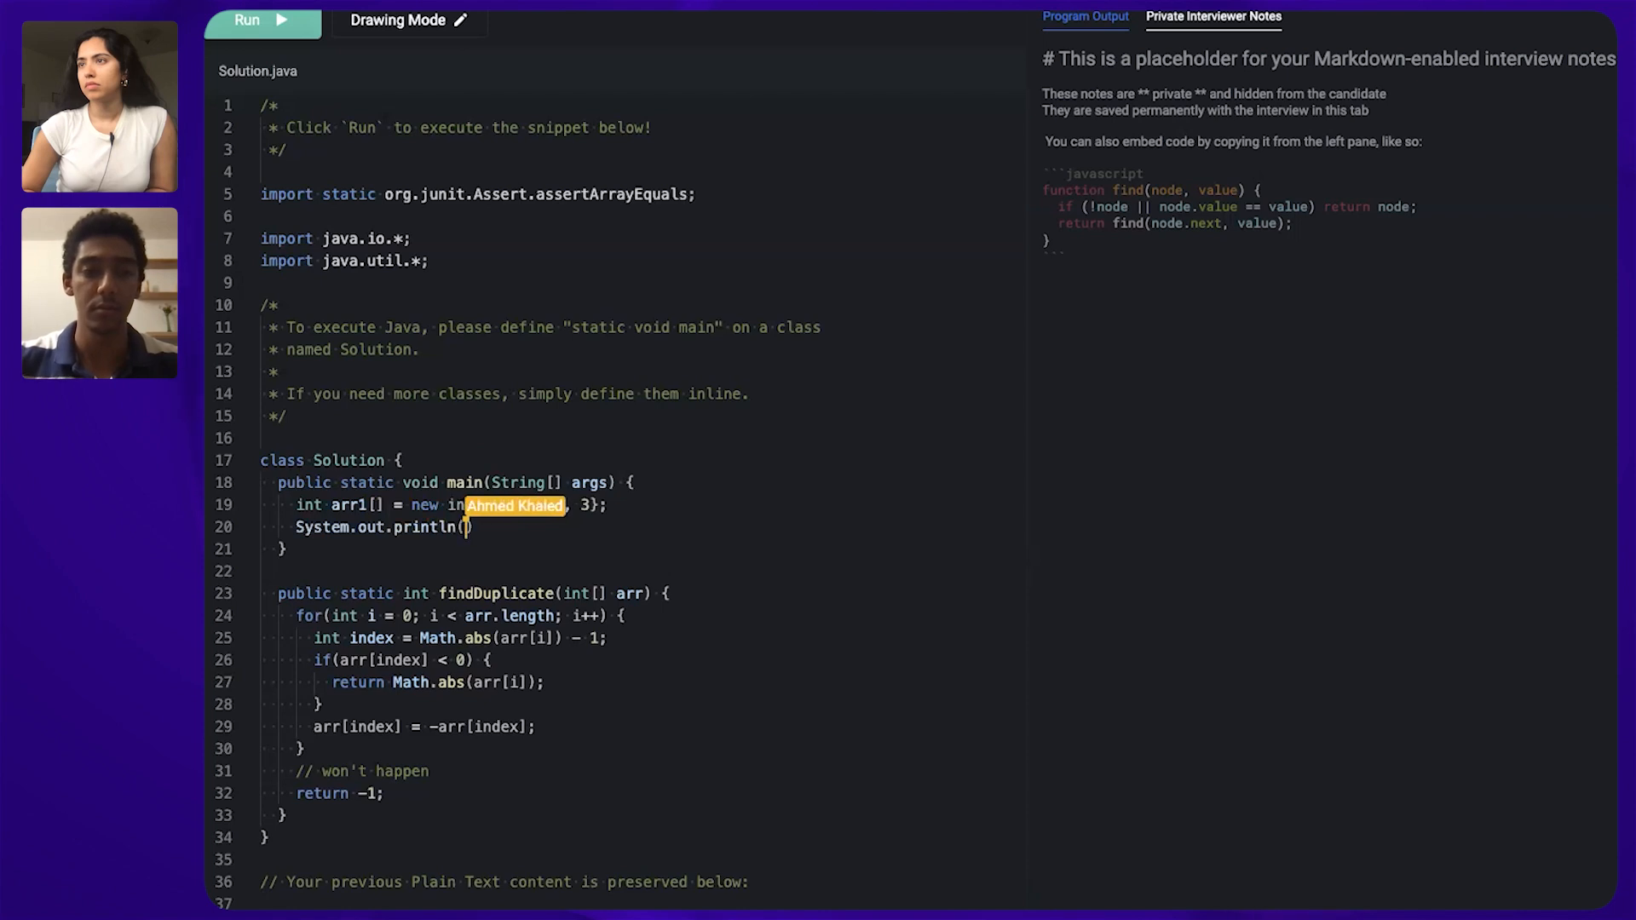
Print "The duplicate element is: " + findDuplicate(arr1) from main.
{"action": "type", "text": "\"The duplicate e"}
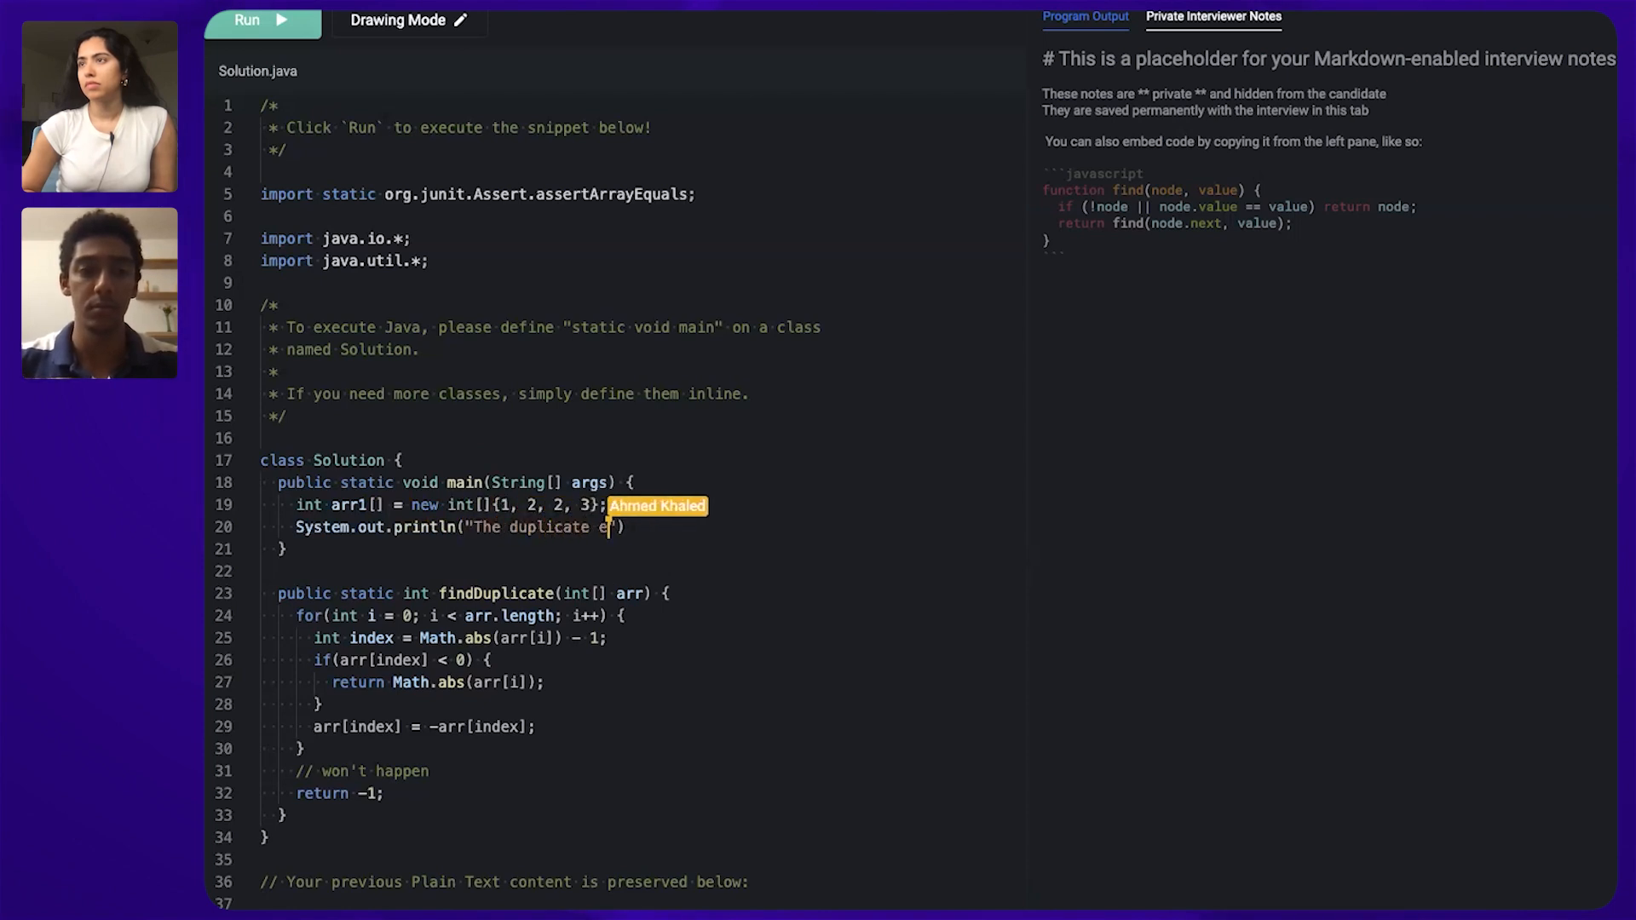
{"action": "type", "text": "lement is:"}
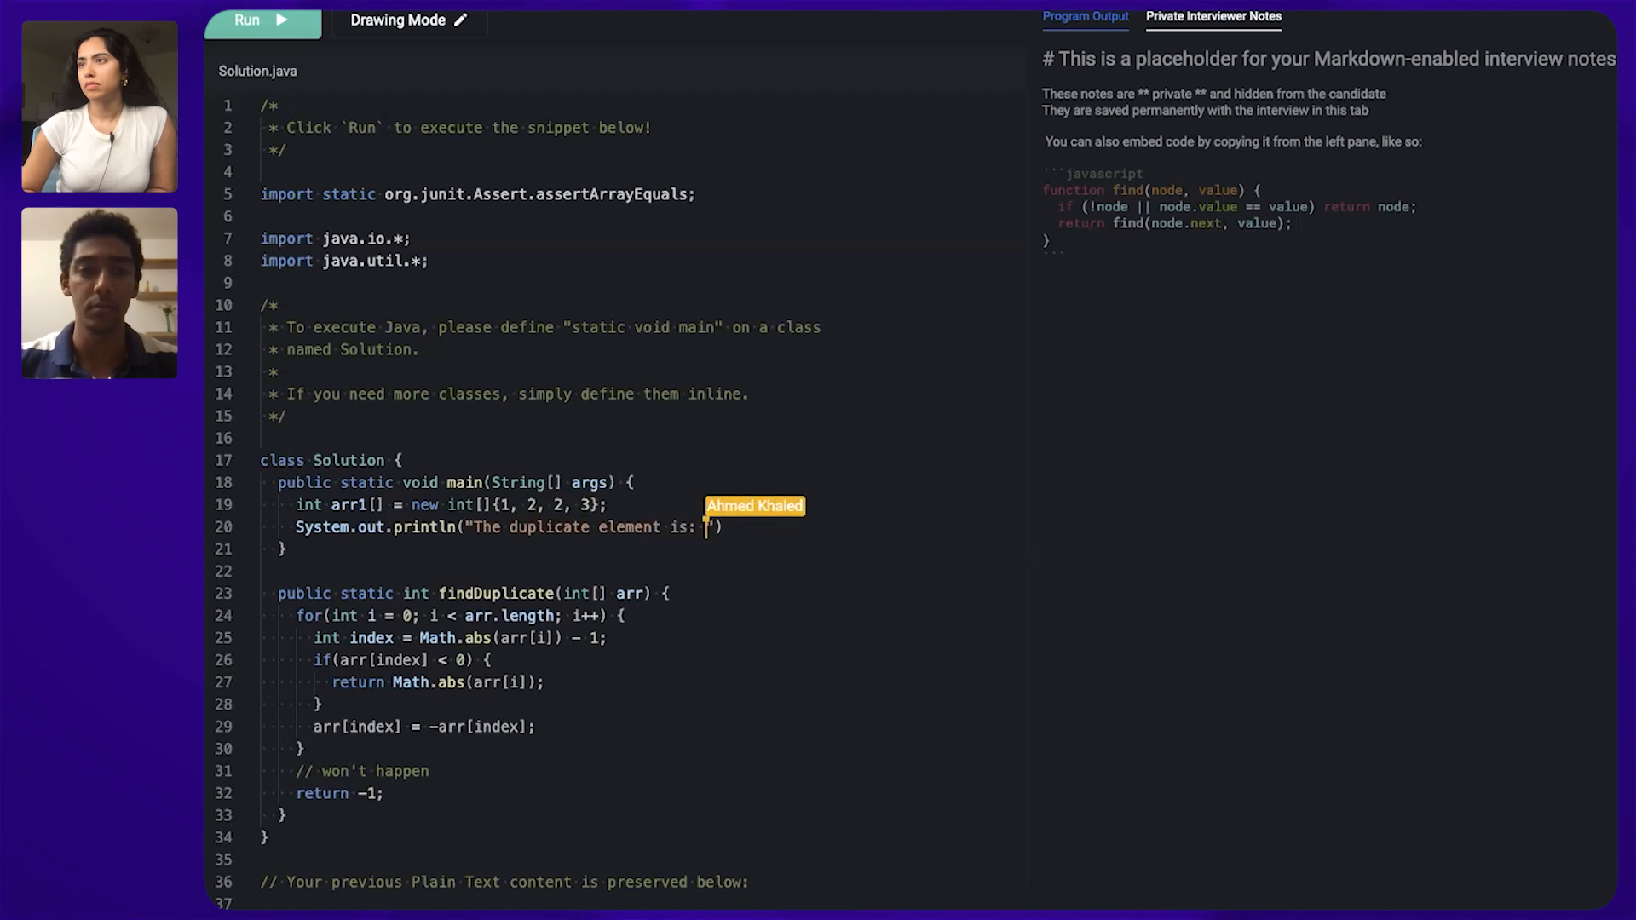
{"action": "type", "text": "\" +"}
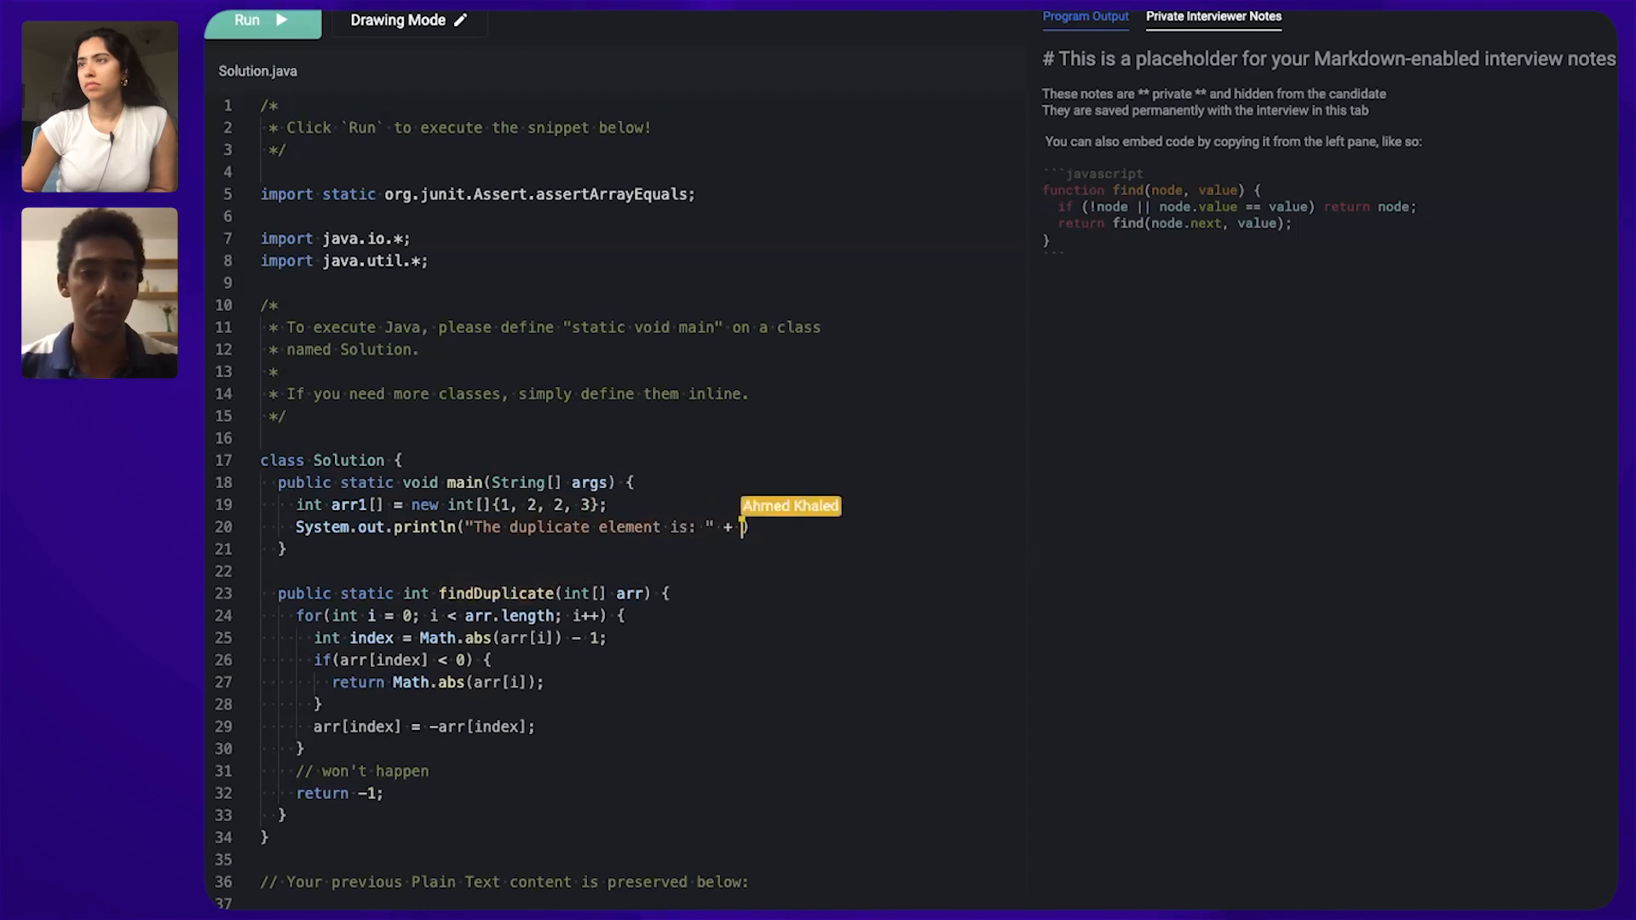
{"action": "type", "text": "findDuplicate"}
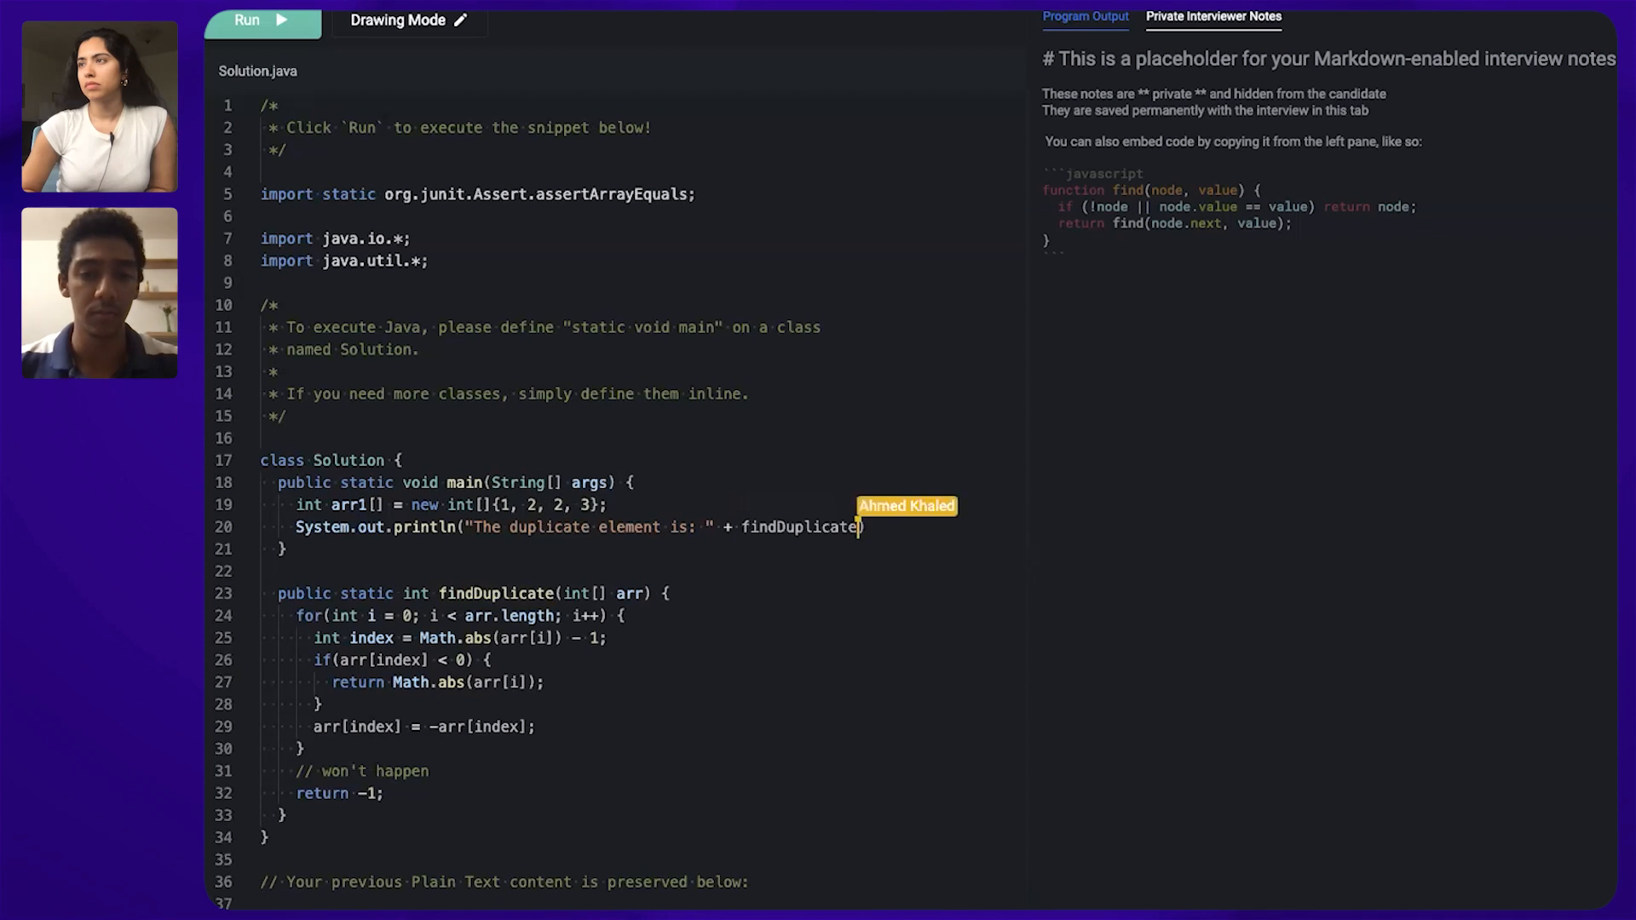
{"action": "type", "text": "(arr1"}
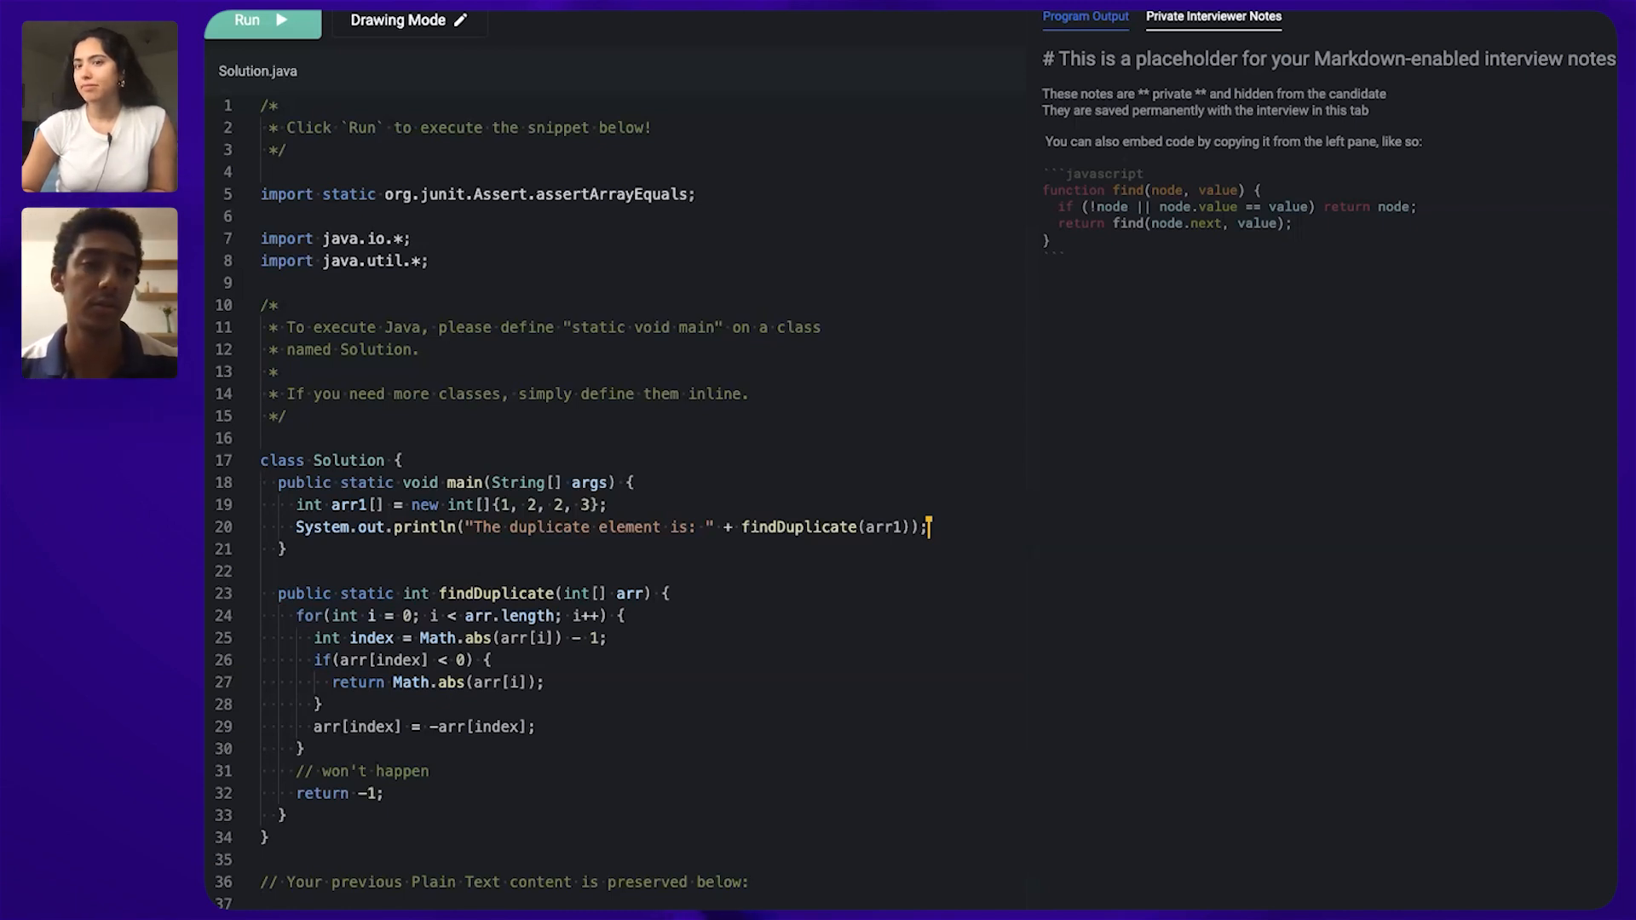
Run the program and view the output 'The duplicate element is: 2'.
{"action": "left_click", "coordinate": [247, 21]}
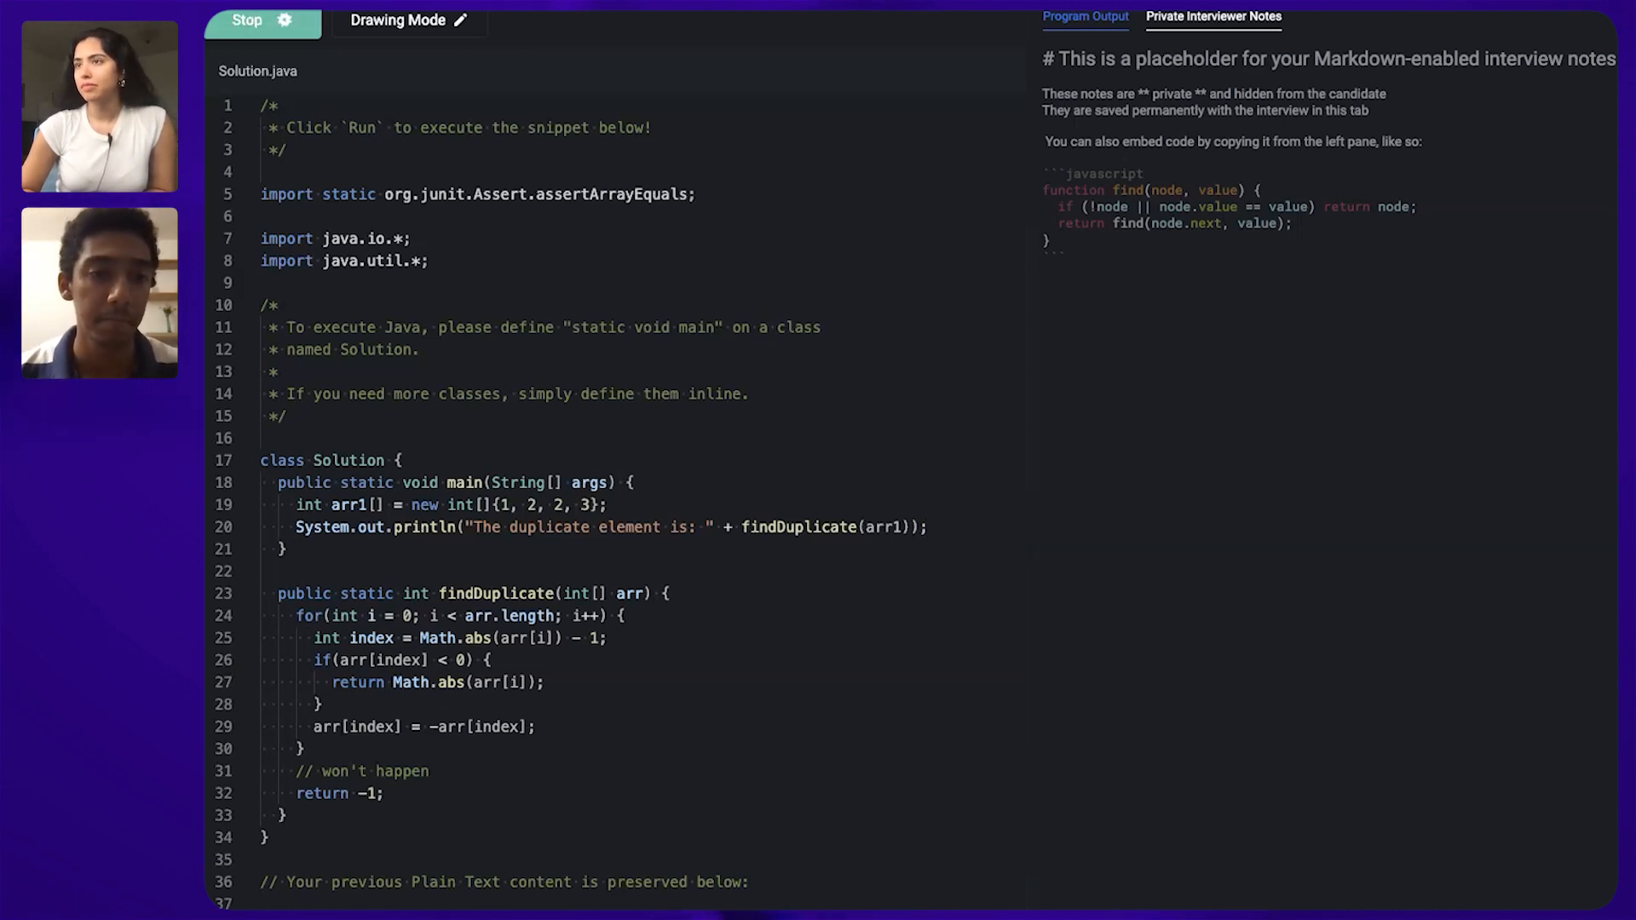
{"action": "left_click", "coordinate": [263, 21]}
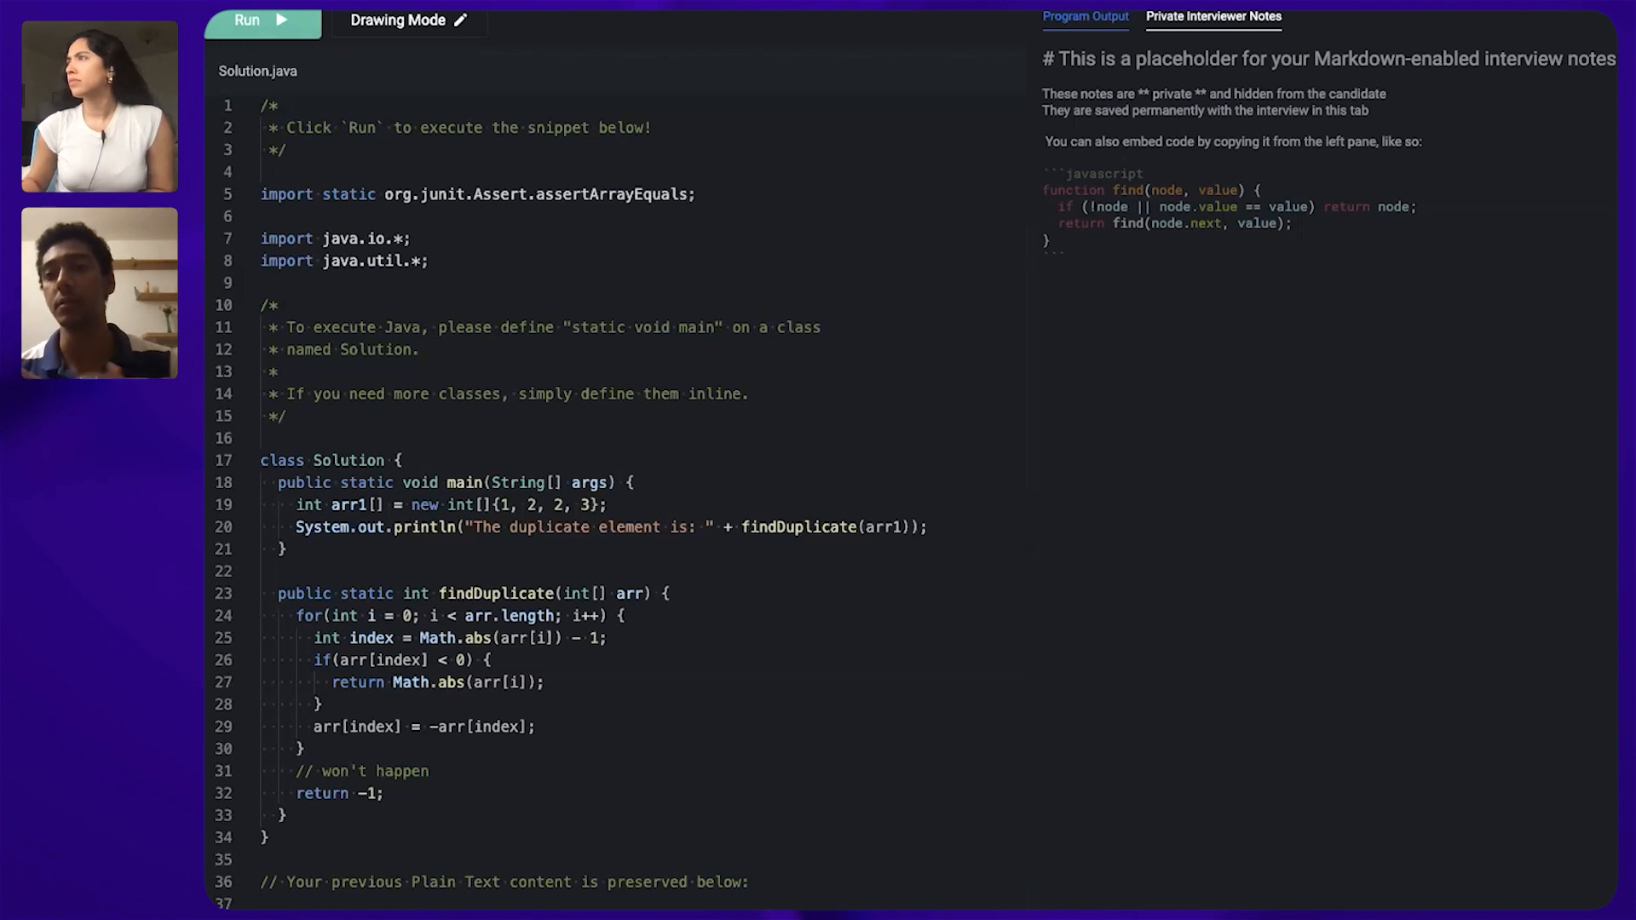
{"action": "left_click", "coordinate": [1084, 16]}
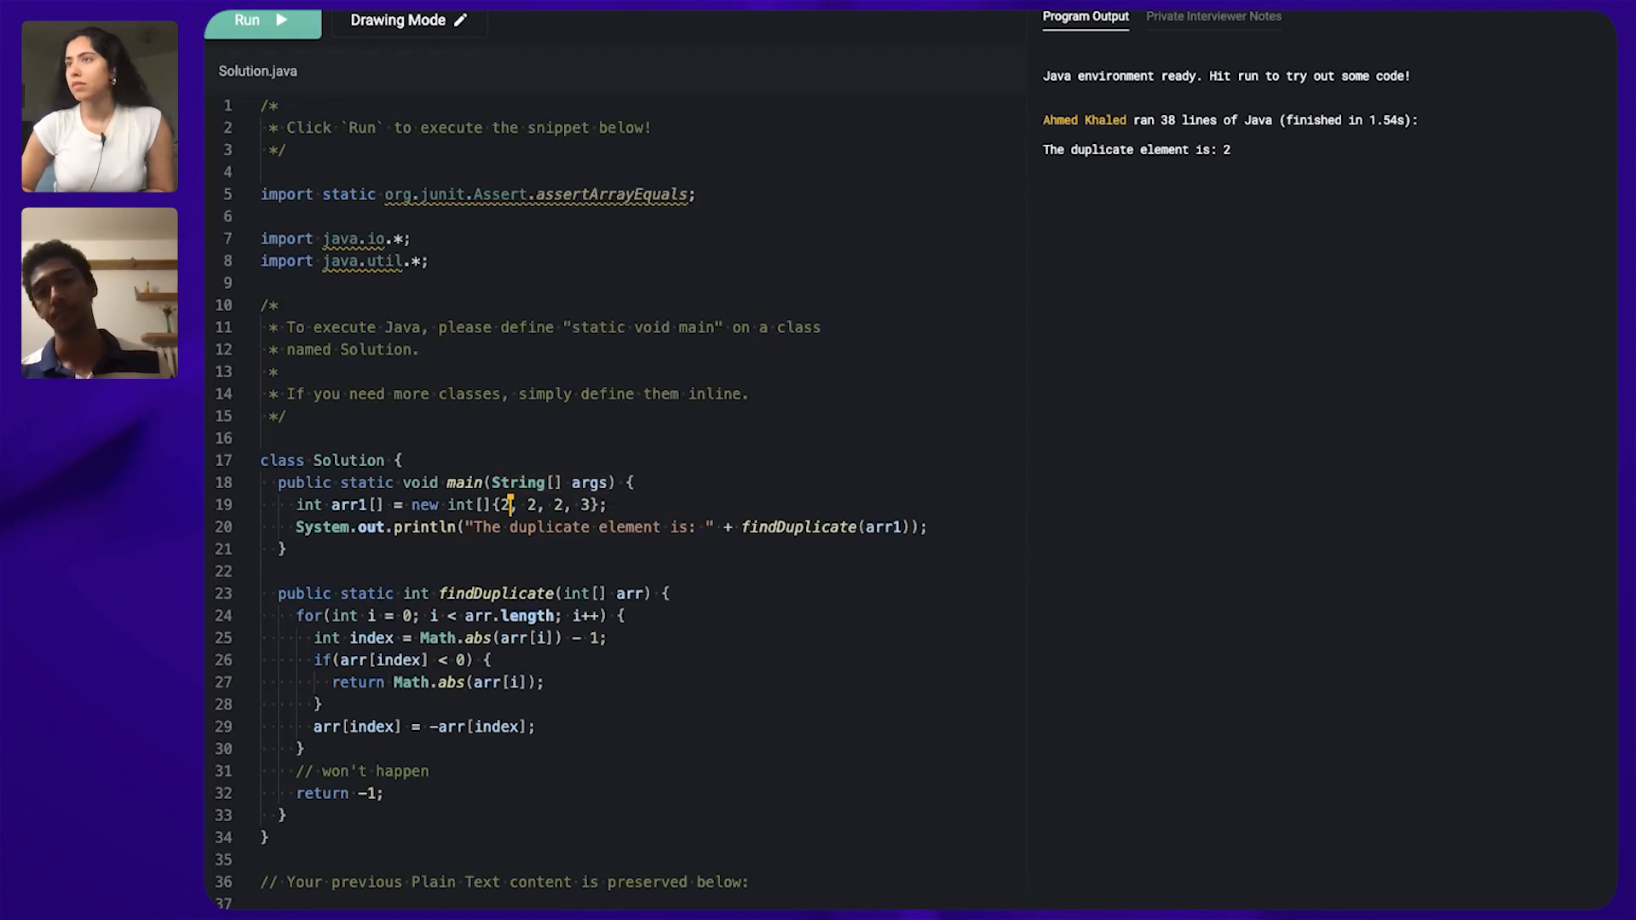
Rerun with arr1 changed to {2, 2, 2, 3}, again printing 2.
{"action": "left_click", "coordinate": [246, 21]}
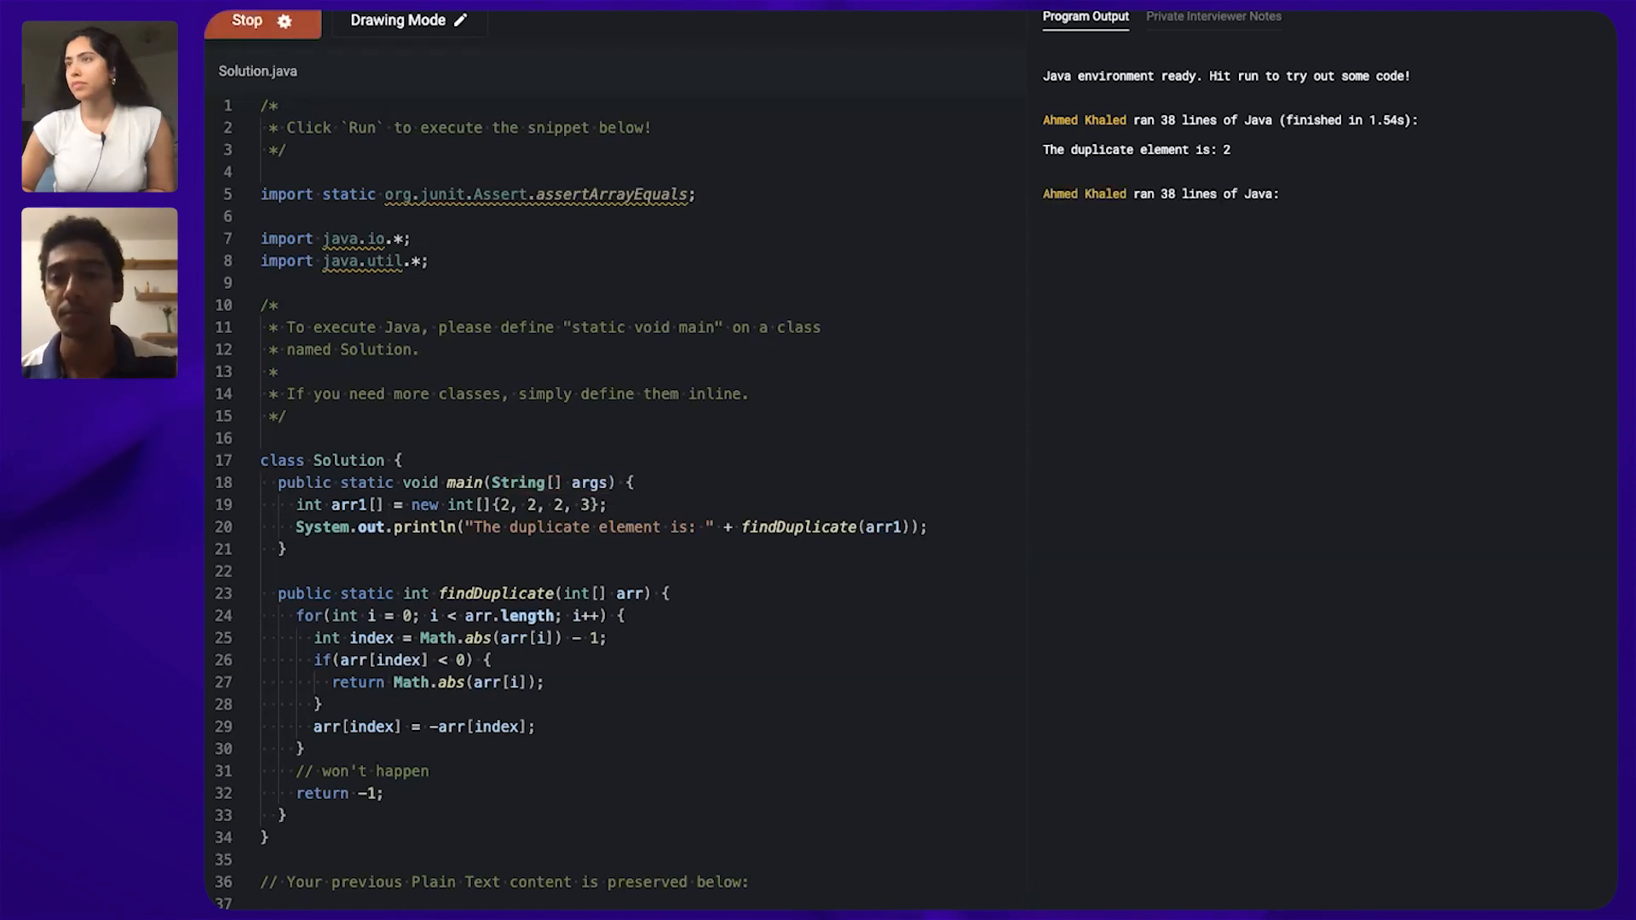
{"action": "left_click", "coordinate": [261, 21]}
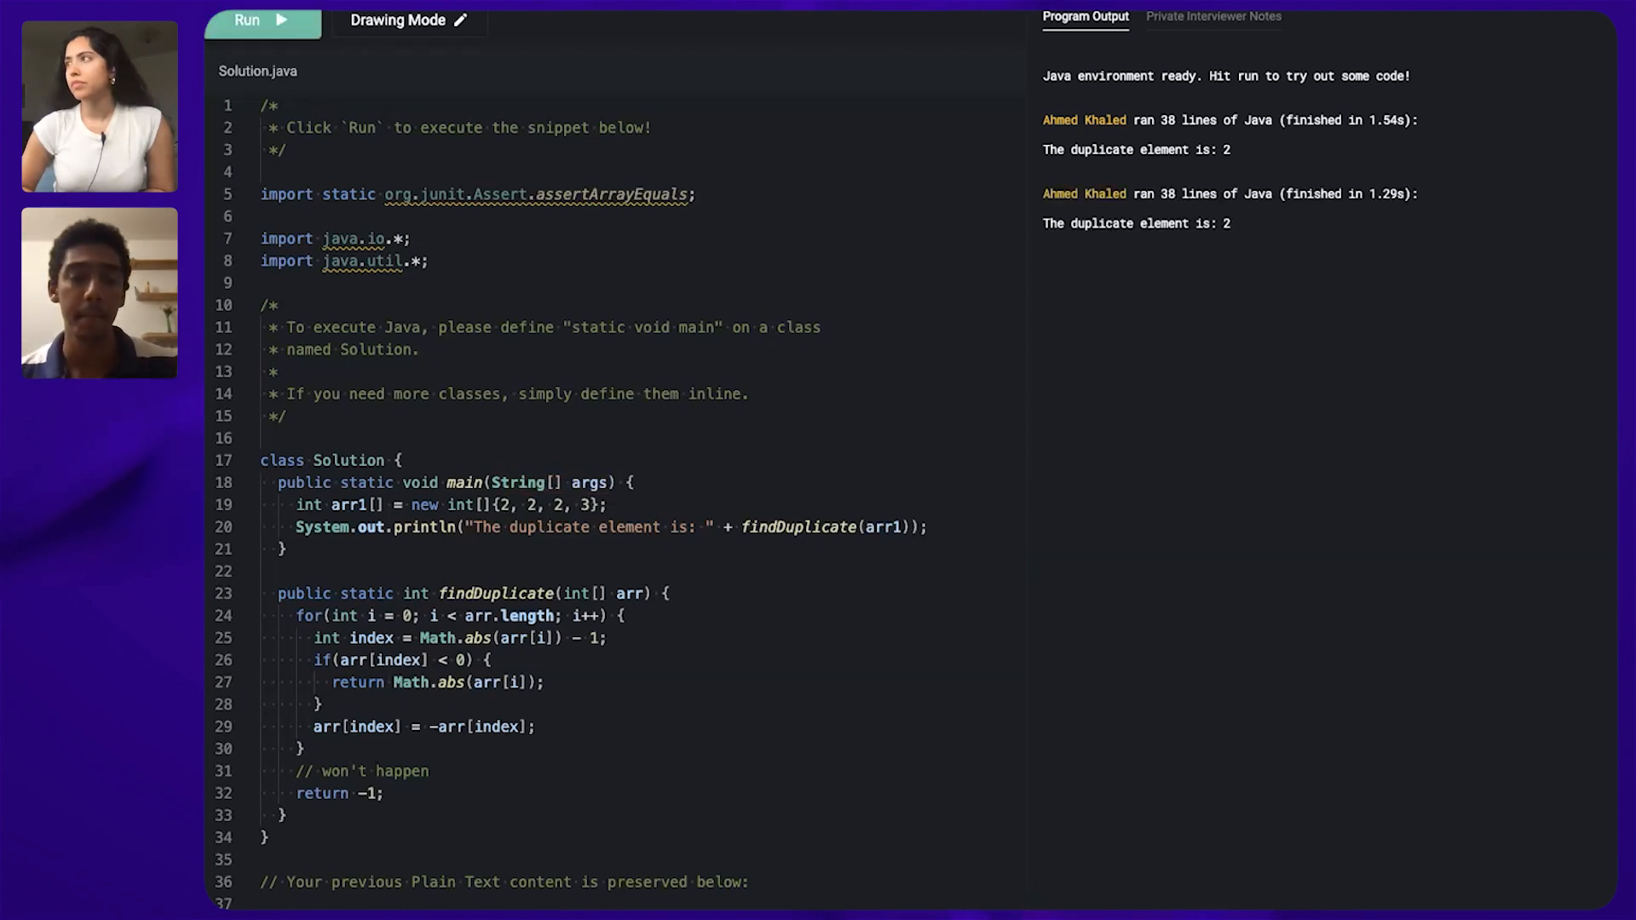